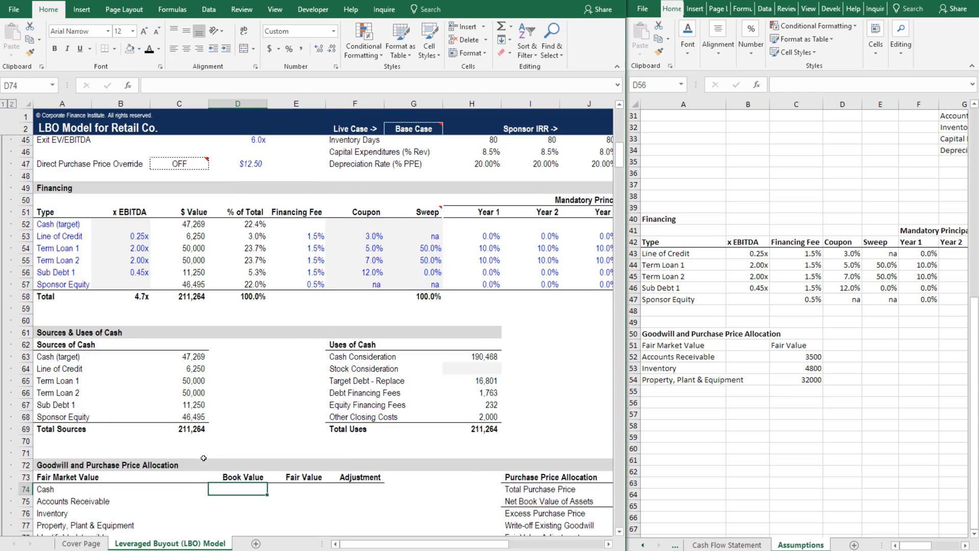
Link the Cash and Accounts Receivable book values to the 2017 balance sheet cells
scroll(up, 3)
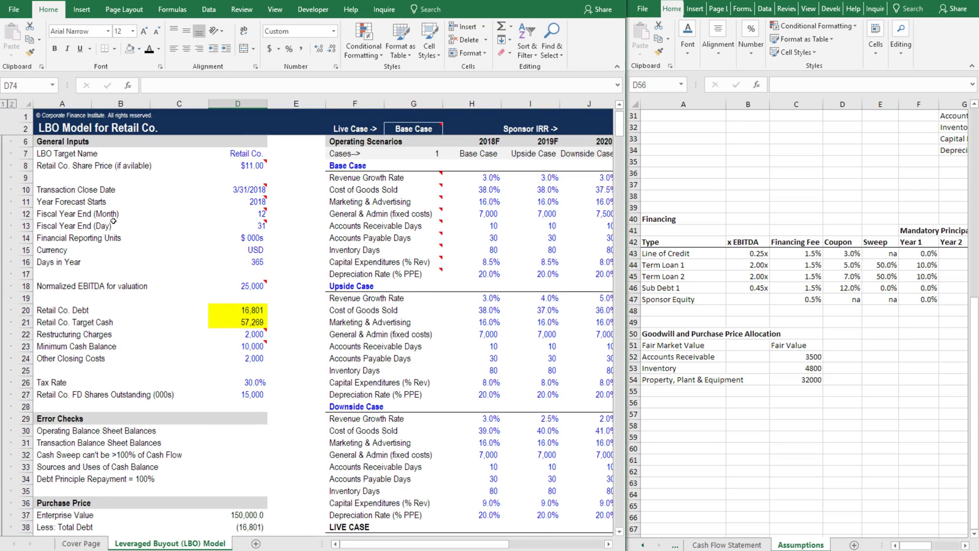
scroll(down, 3)
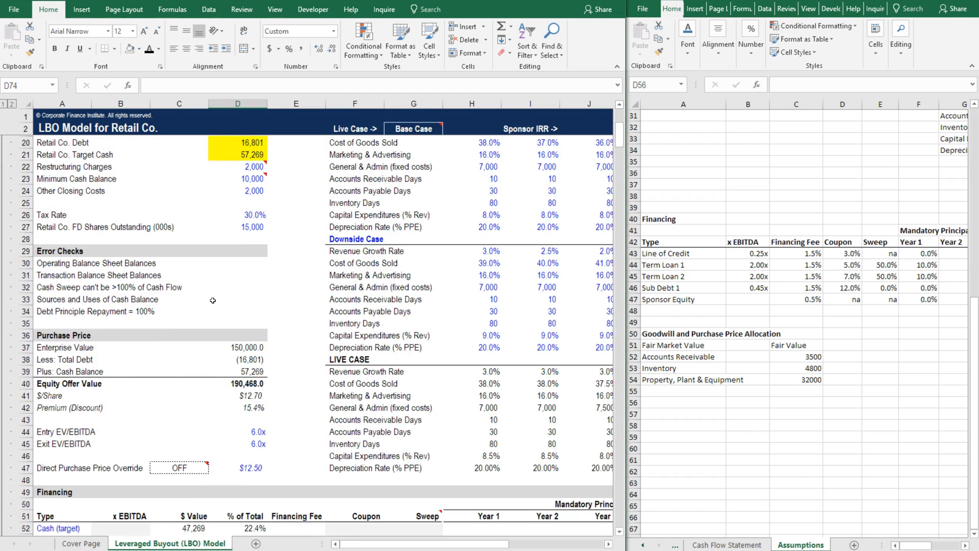
scroll(down, 3)
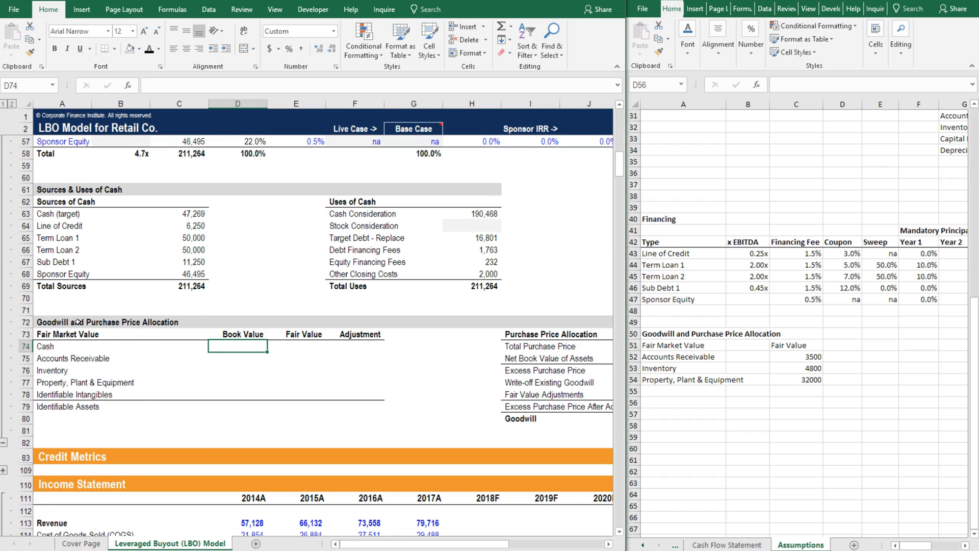
click(62, 322)
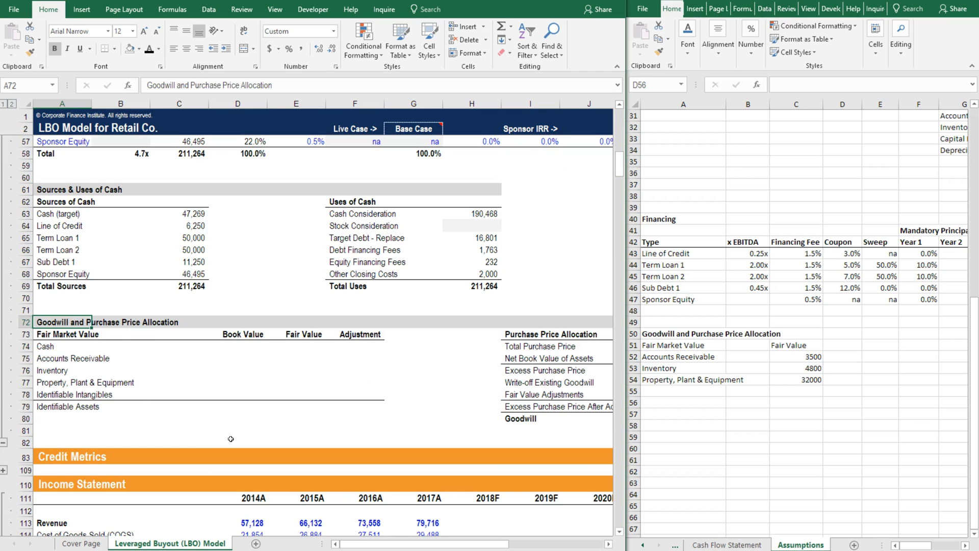
mouse_move(236, 436)
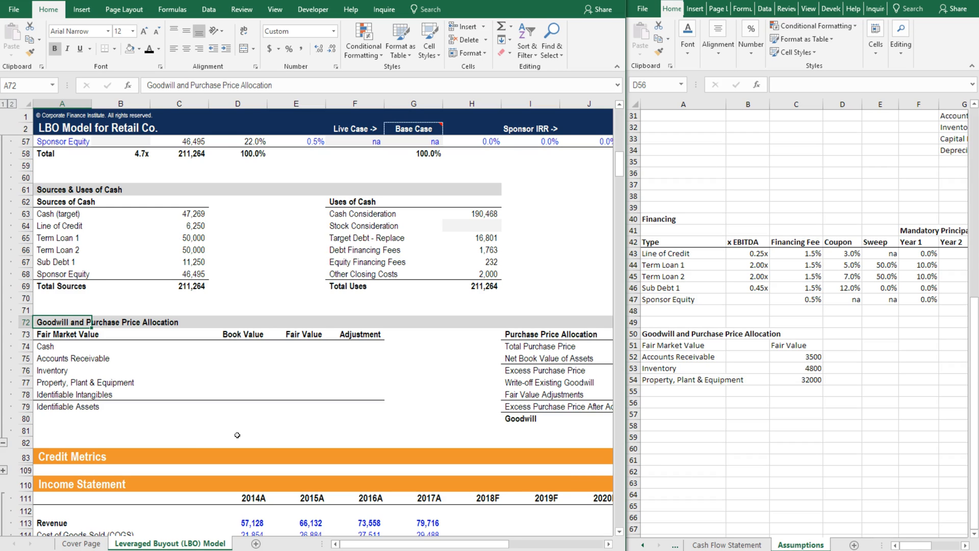
click(237, 345)
text(=)
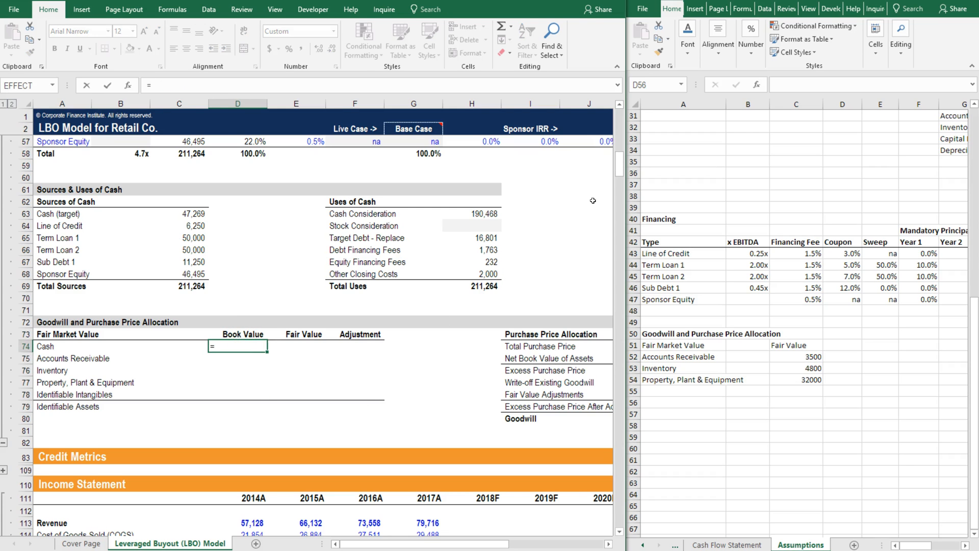
scroll(down, 3)
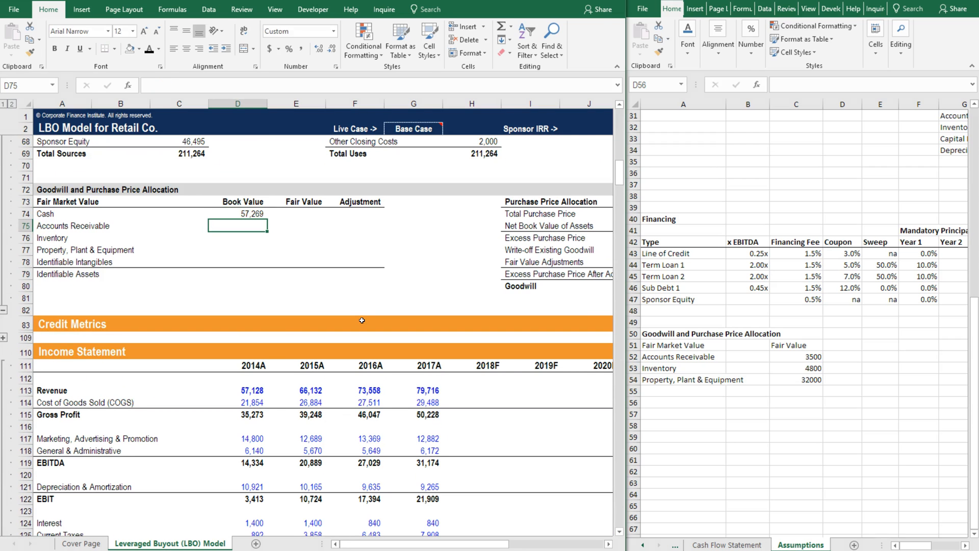
text(=)
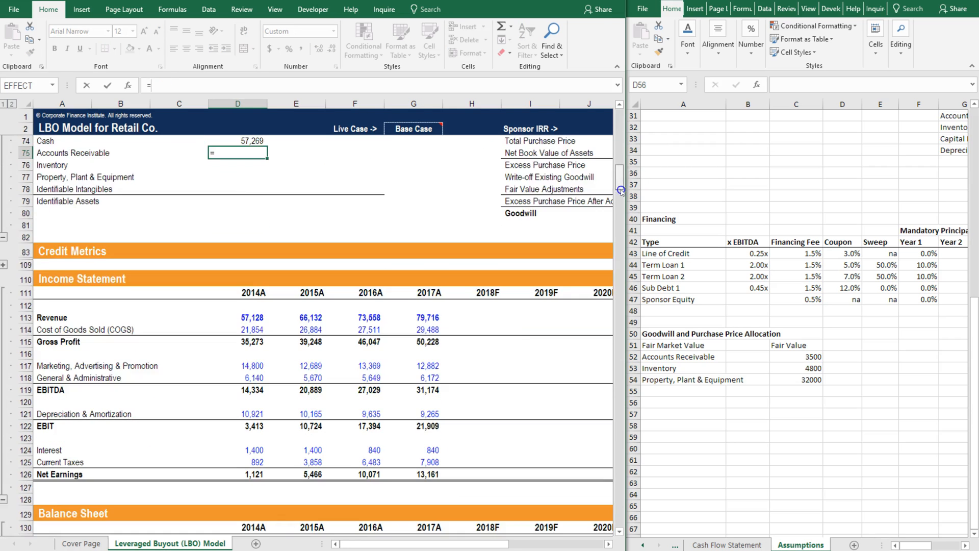
scroll(down, 3)
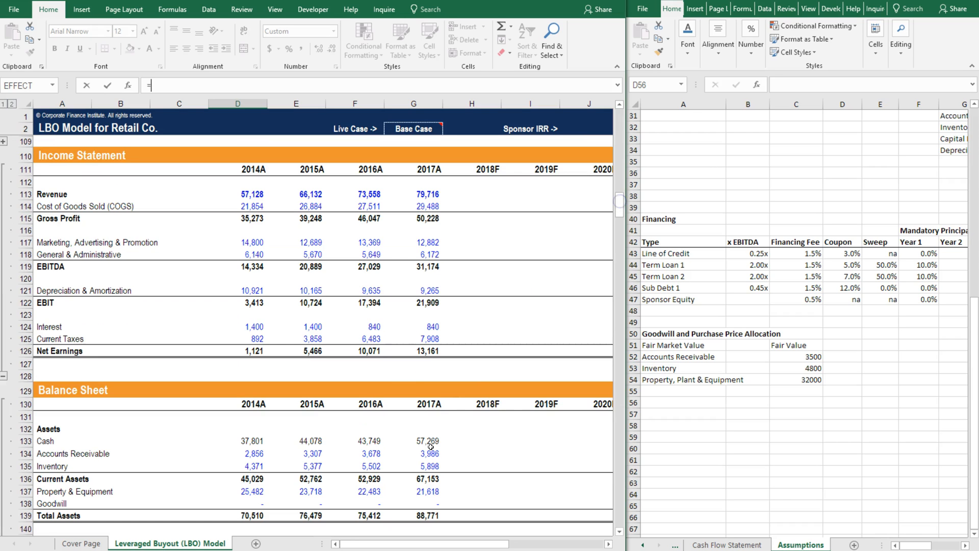
click(414, 454)
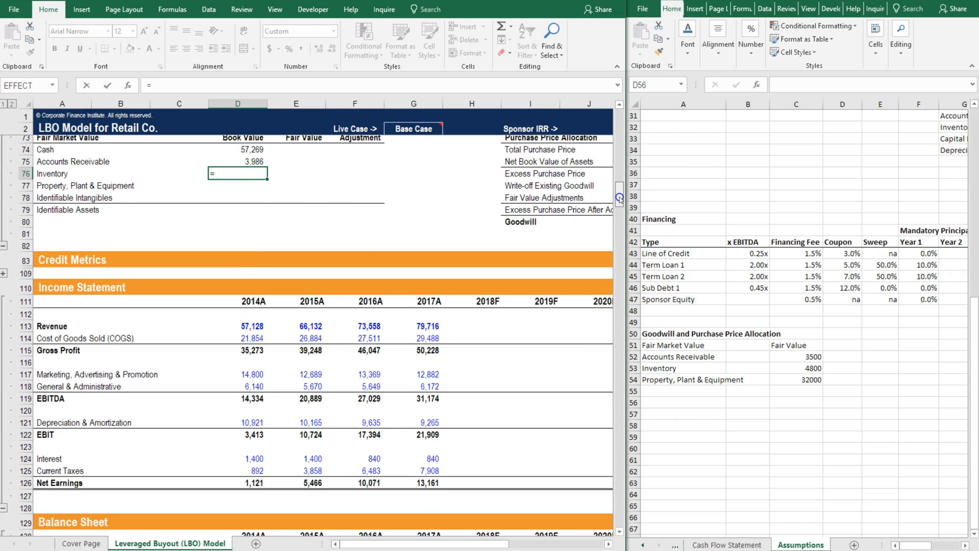
Link Inventory and PP&E book values and total identifiable assets at 88,771
click(5, 263)
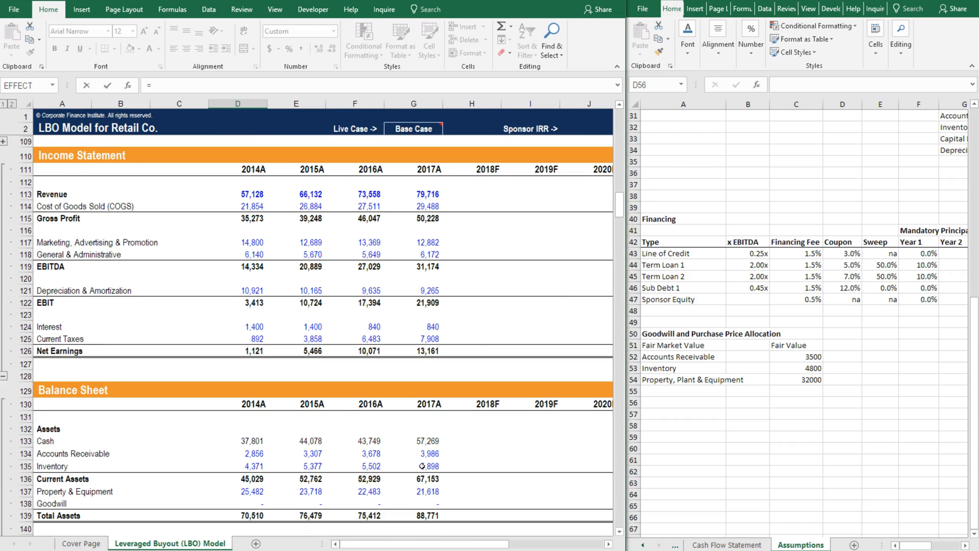
click(413, 466)
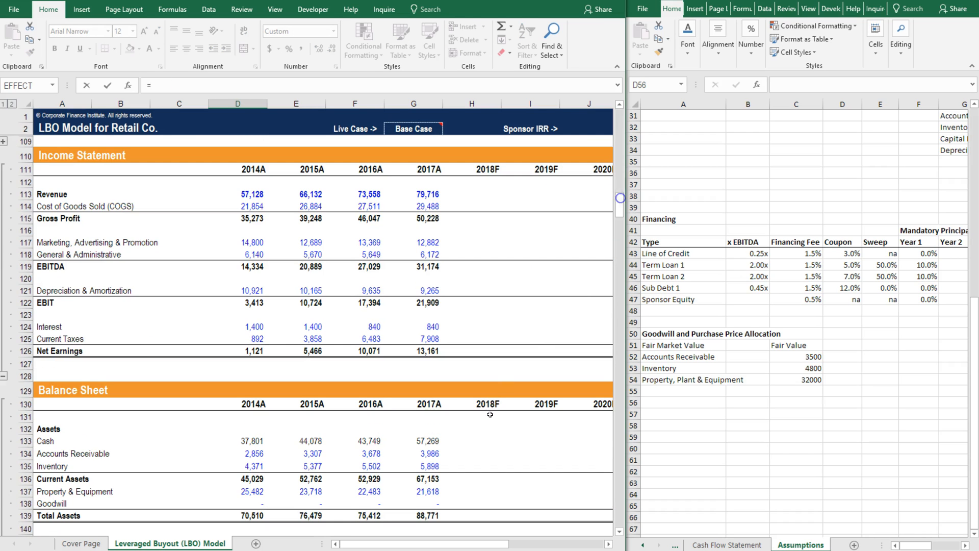
click(428, 491)
text(SUM(D74:D78))
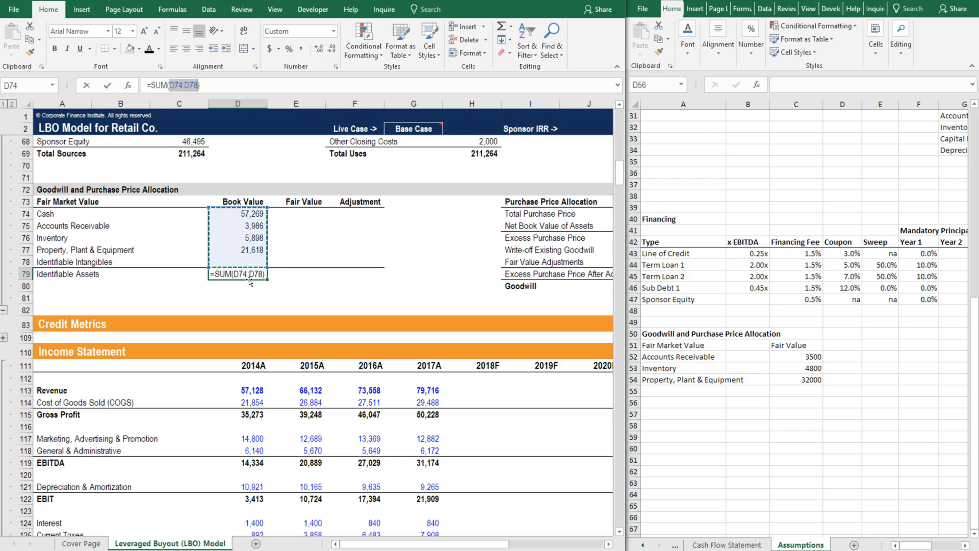
key(Return)
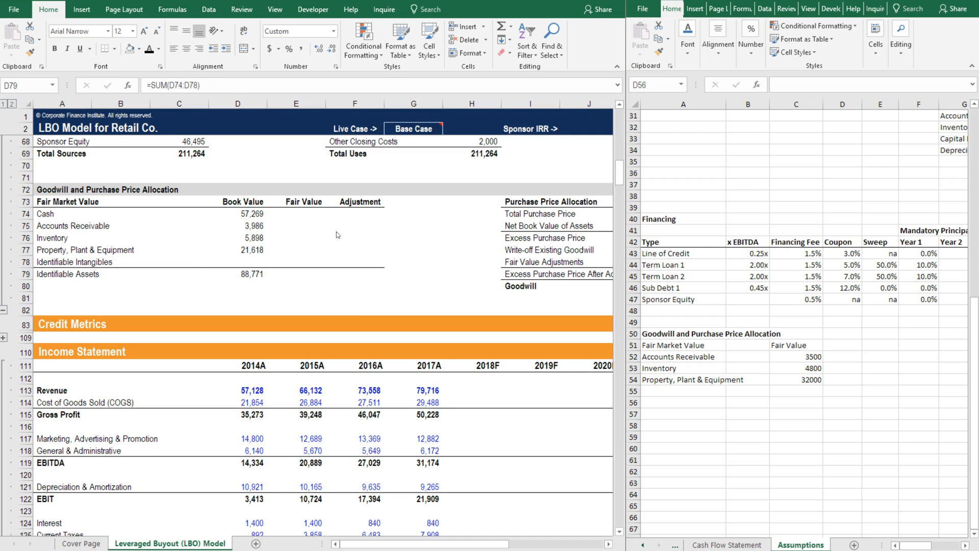
mouse_move(304, 215)
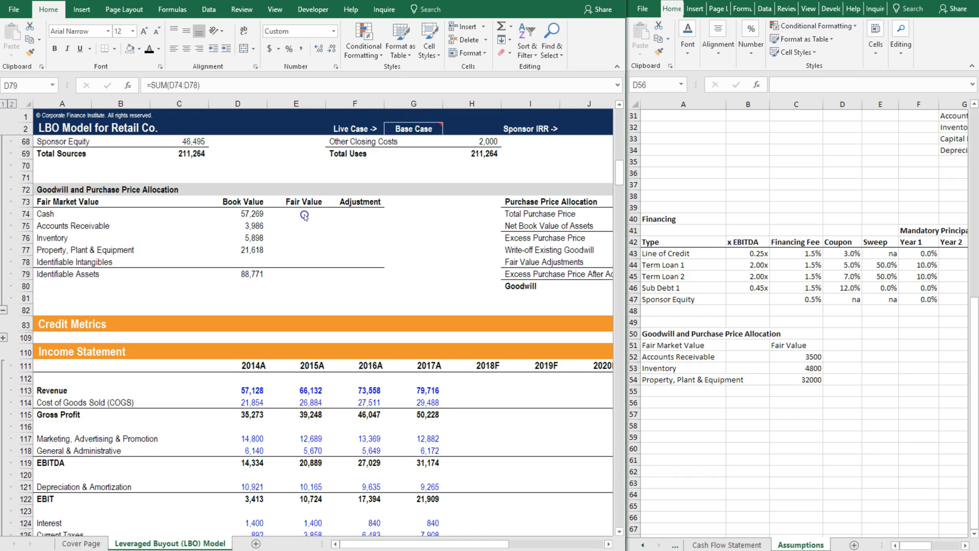
Set Cash fair value to =D74 (57,269) and copy assumption fair values 3500, 4800, 32000
click(296, 214)
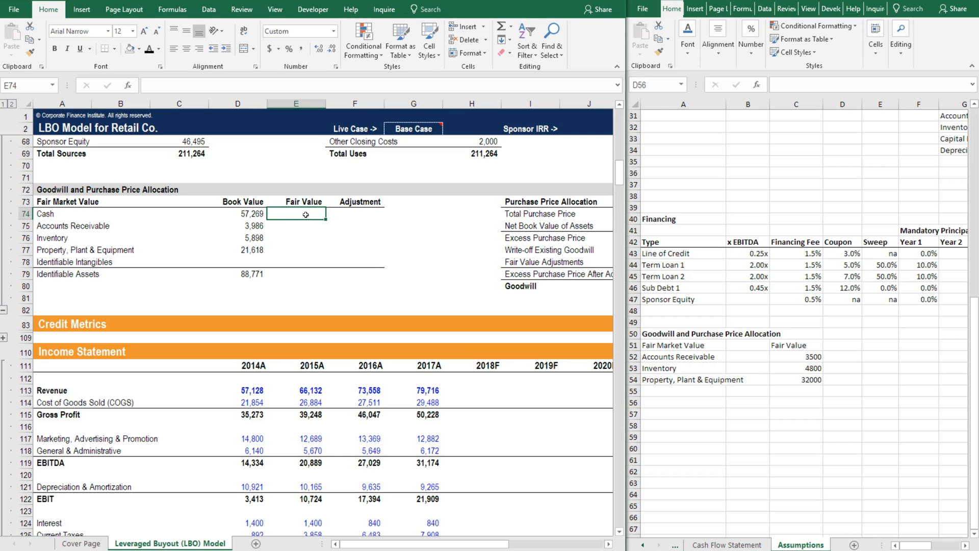
text(=D74)
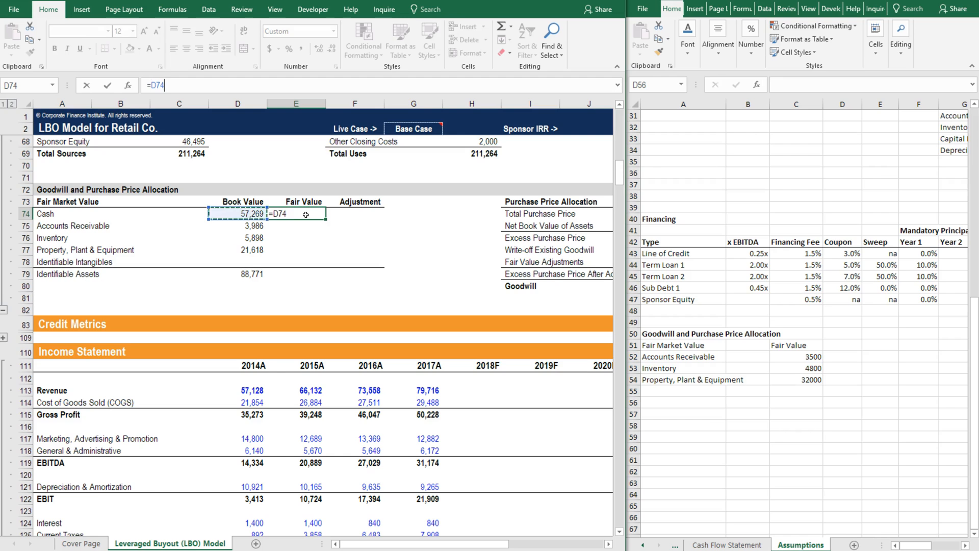
key(Return)
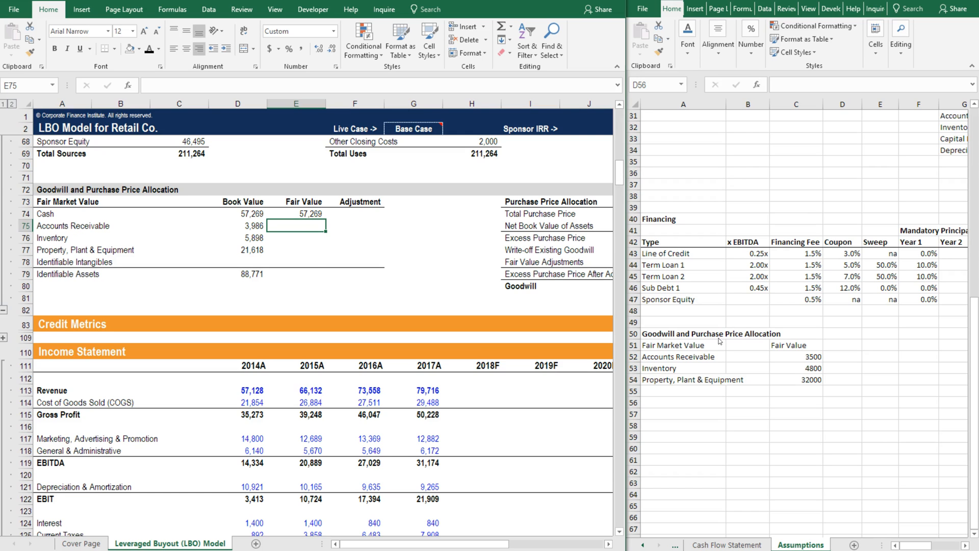
click(796, 368)
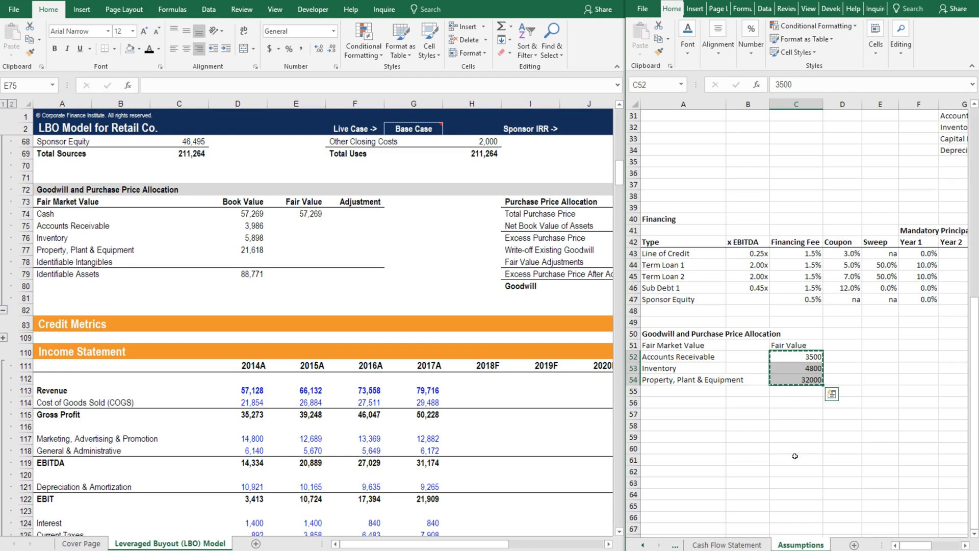
Paste Special fair values 3,500, 4,800 and 32,000 into receivables, inventory and PP&E
click(296, 223)
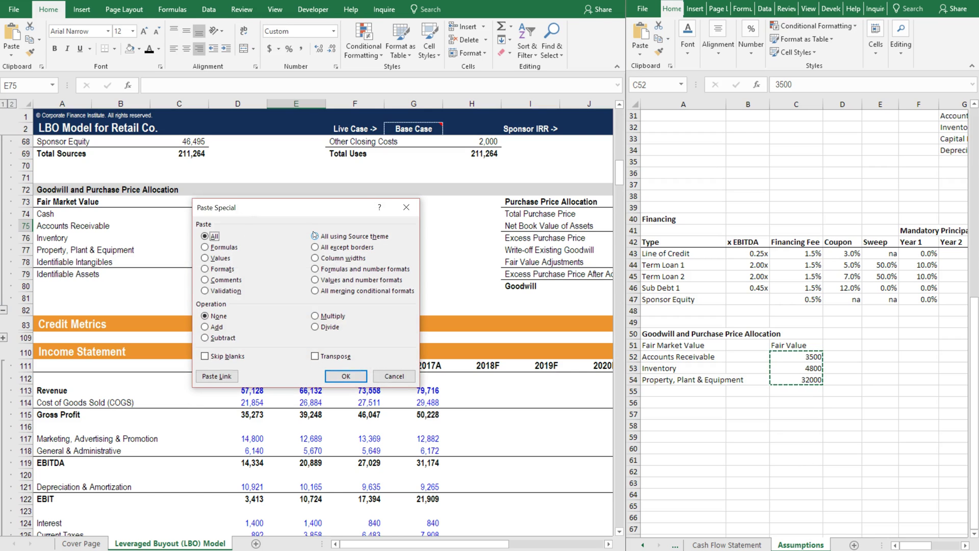
click(345, 375)
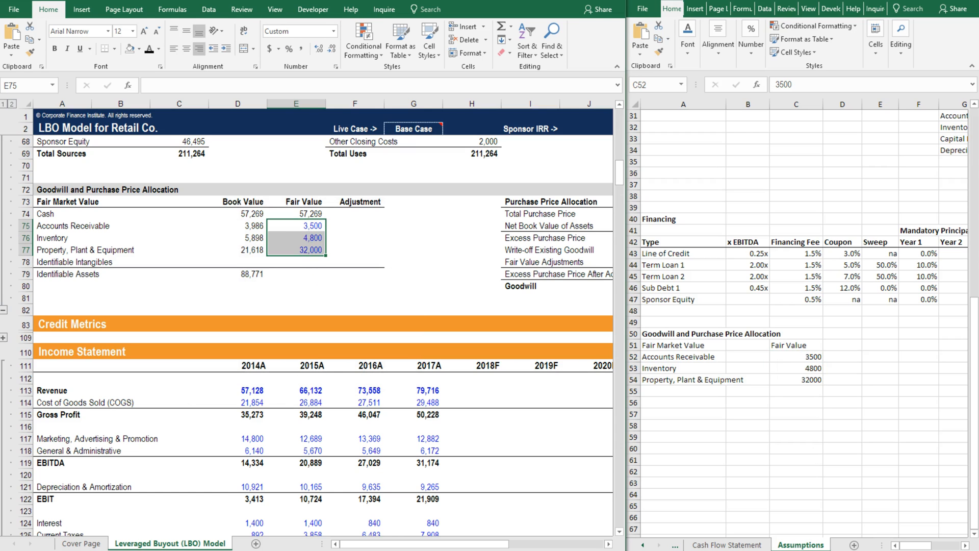
click(296, 274)
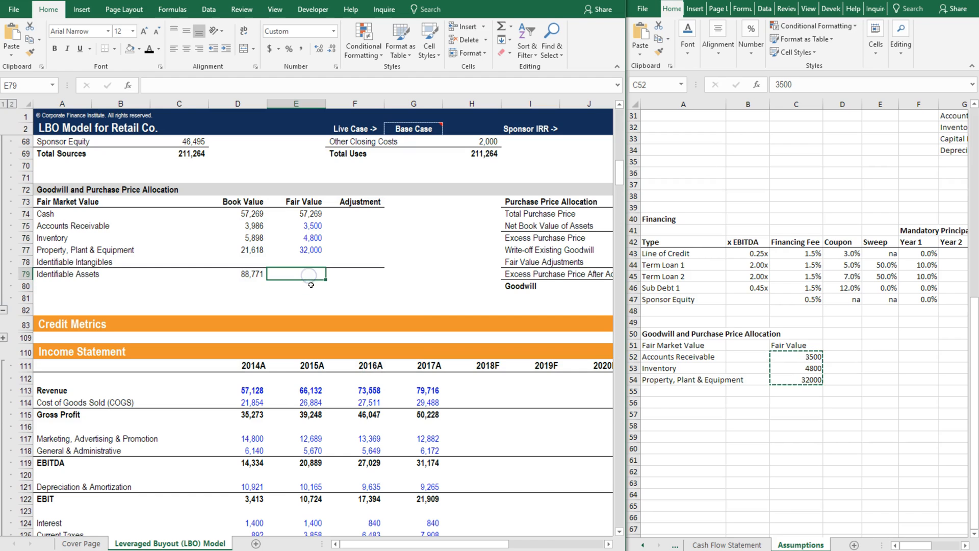
key(Escape)
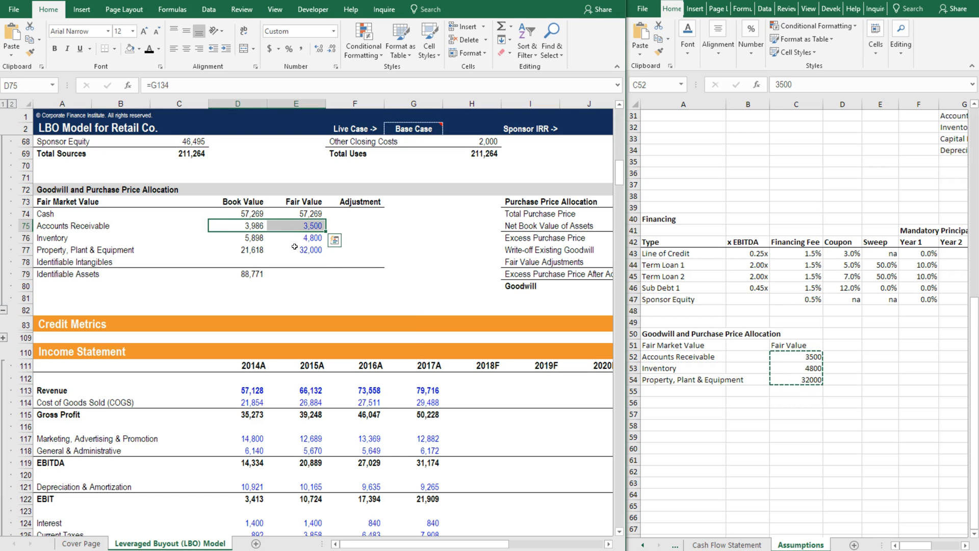
Check the D75:D77 book value links and total identifiable assets fair value at 97,569
click(295, 237)
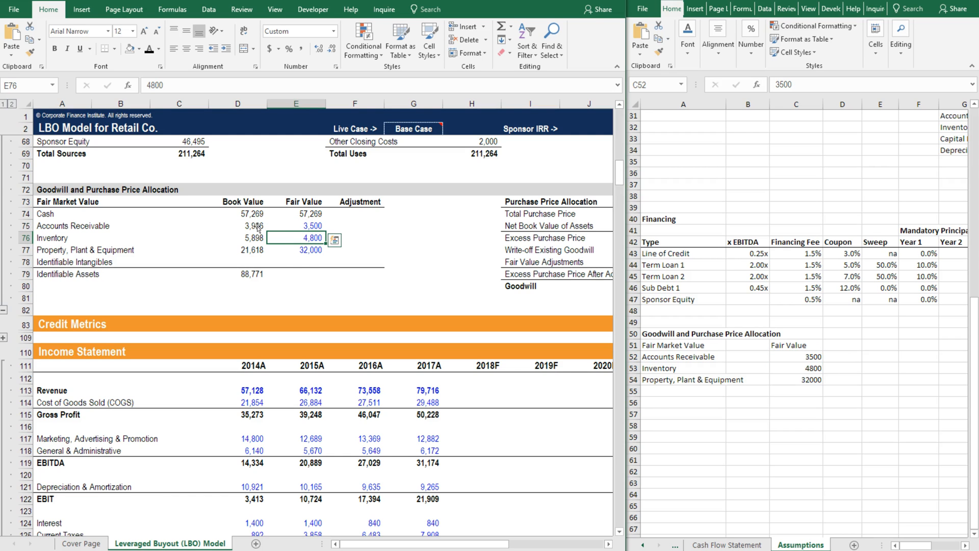
click(237, 226)
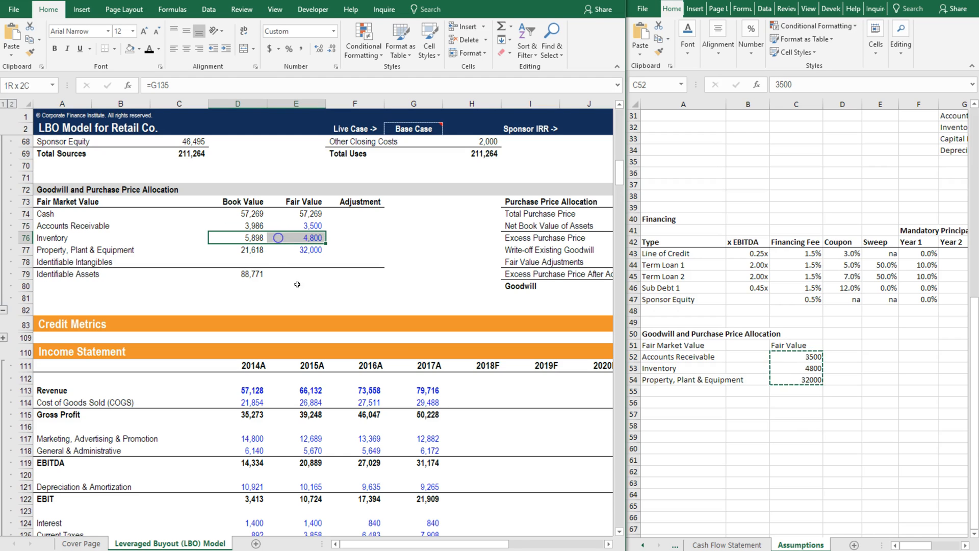
click(253, 238)
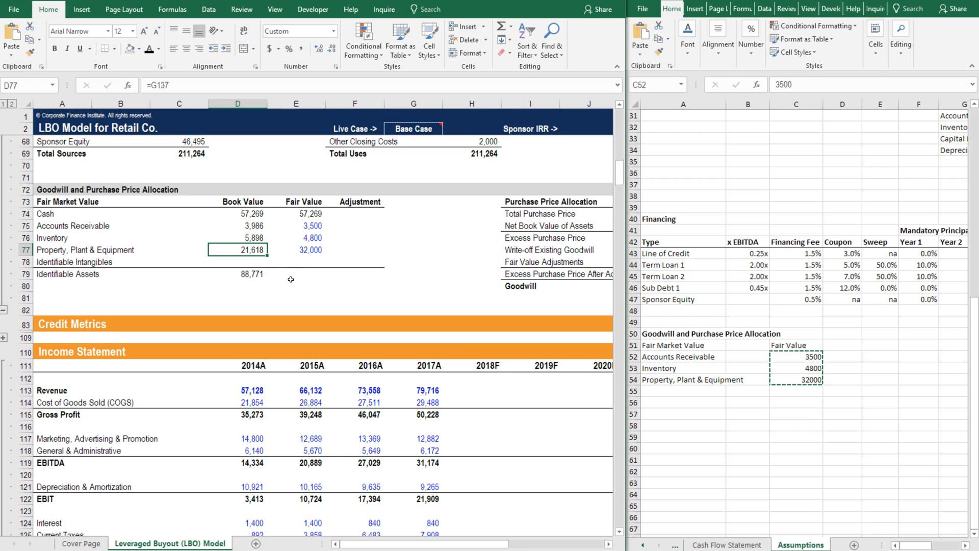
click(295, 250)
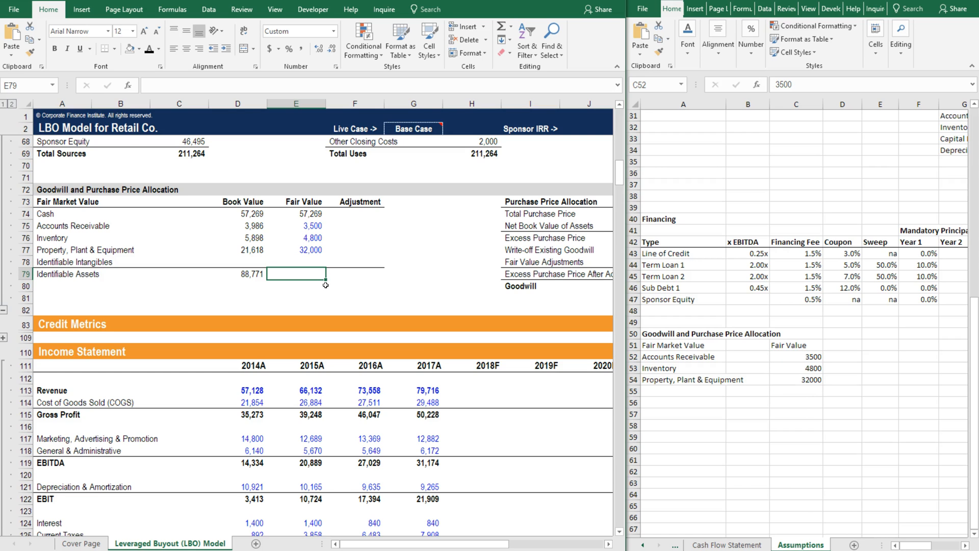
click(296, 262)
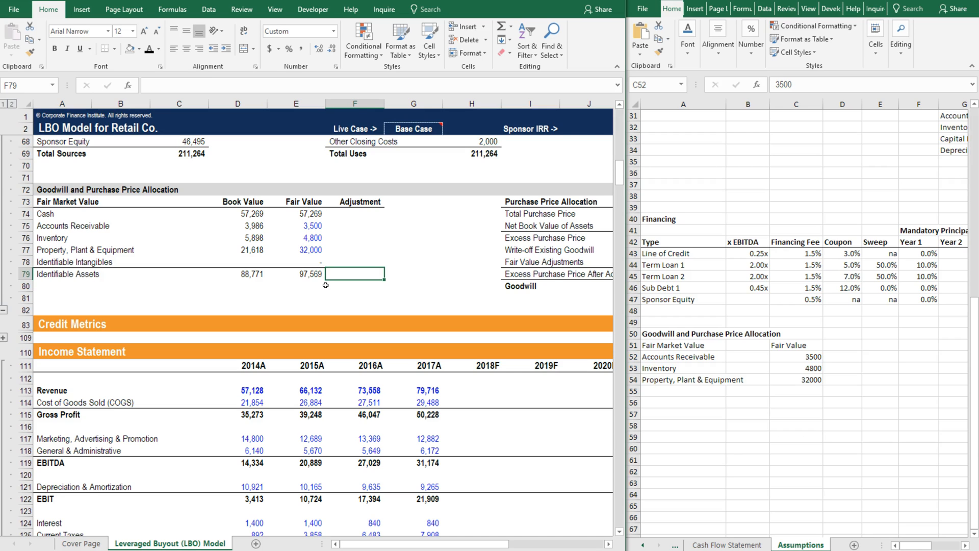
Enter the Cash adjustment =E74-D74 and paste the formula to the other assets
click(354, 213)
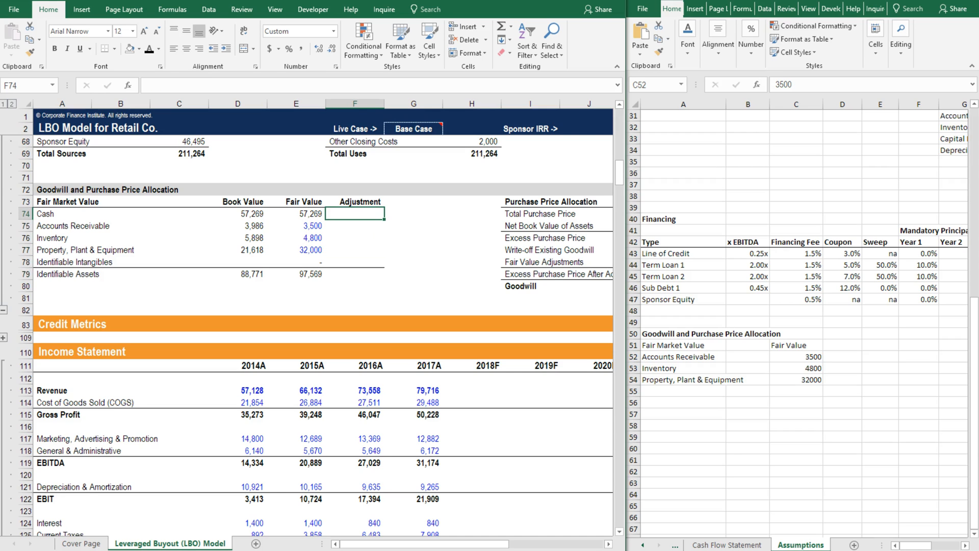
text(=E74-)
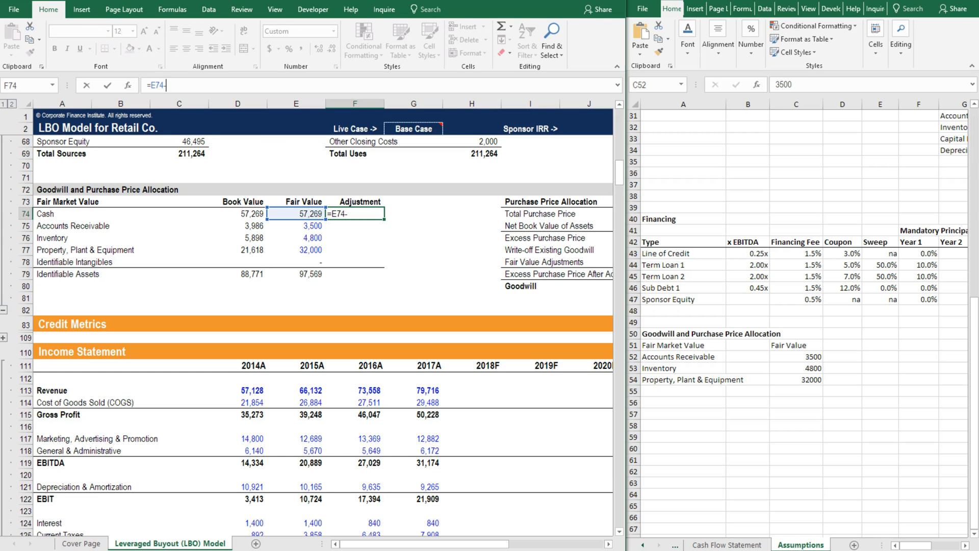
click(238, 214)
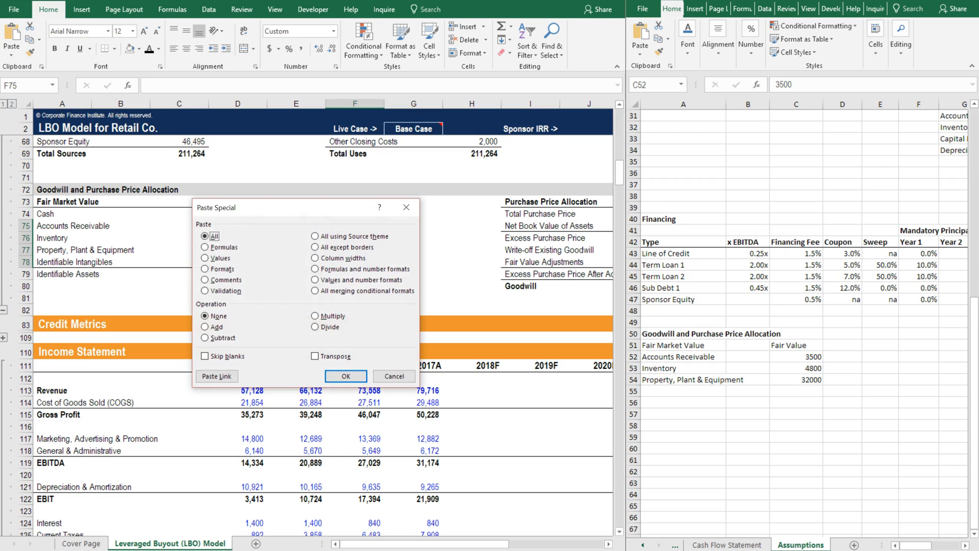
click(345, 376)
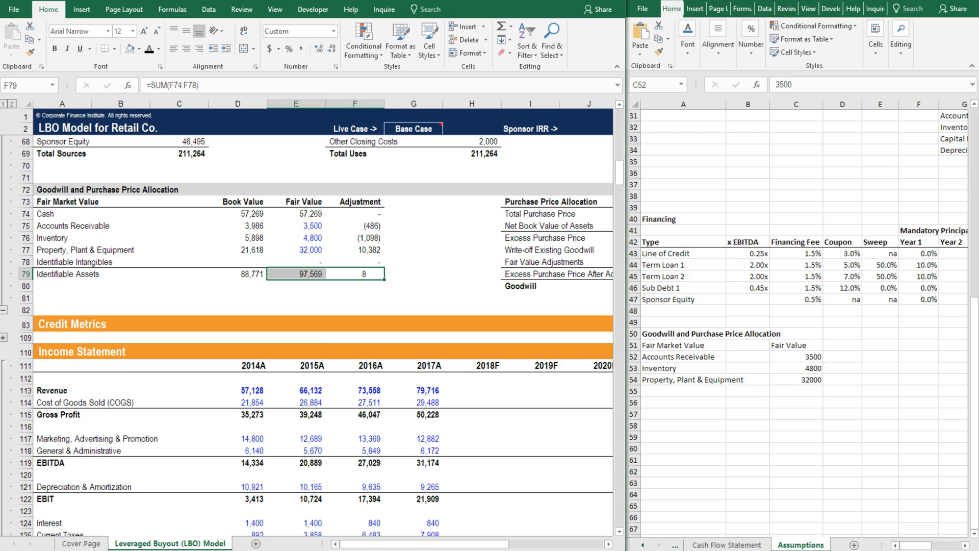
Total the adjustments in F79 with =SUM(F74:F78), giving 8,798
click(413, 274)
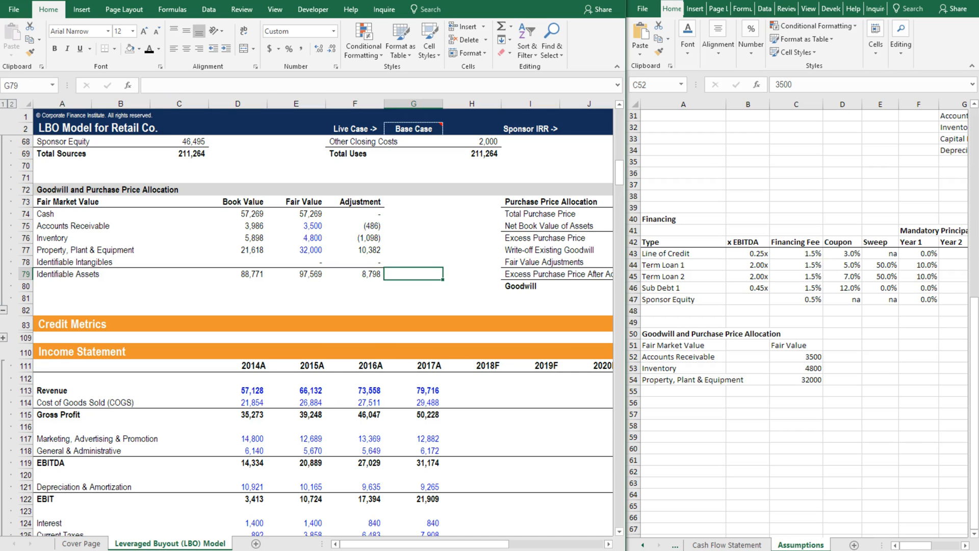
text(=SUM(F74:F78))
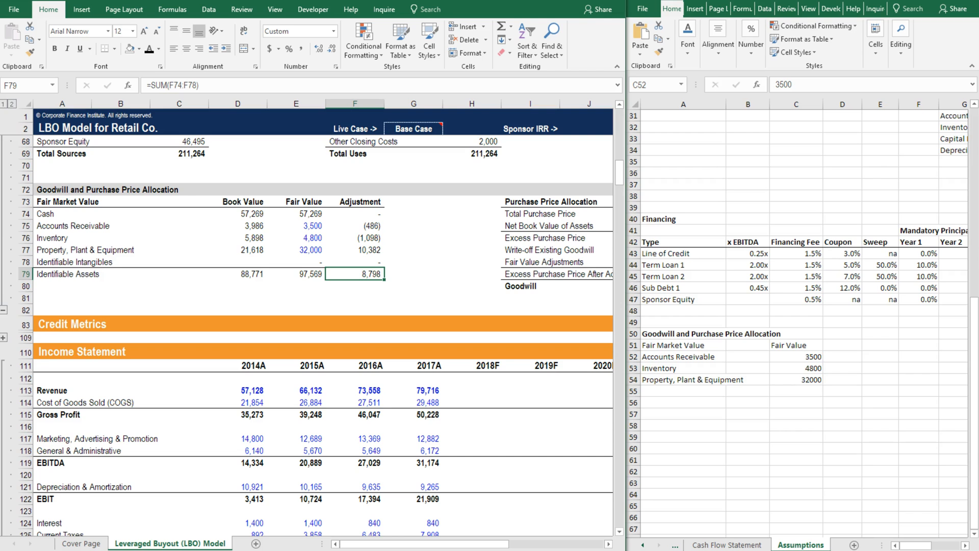
click(539, 273)
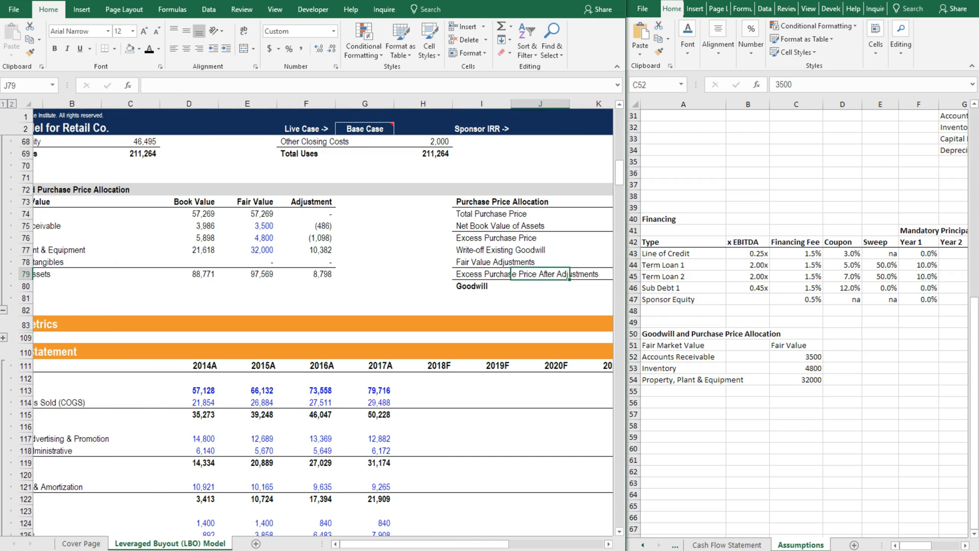
Maximize the model window and build Total Purchase Price in M74 as =H63+H64
scroll(right, 3)
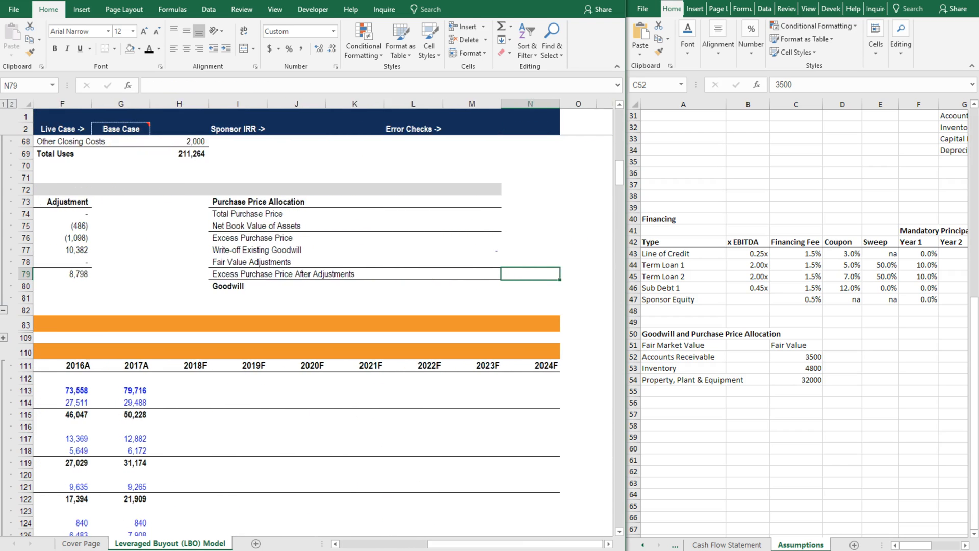
click(471, 214)
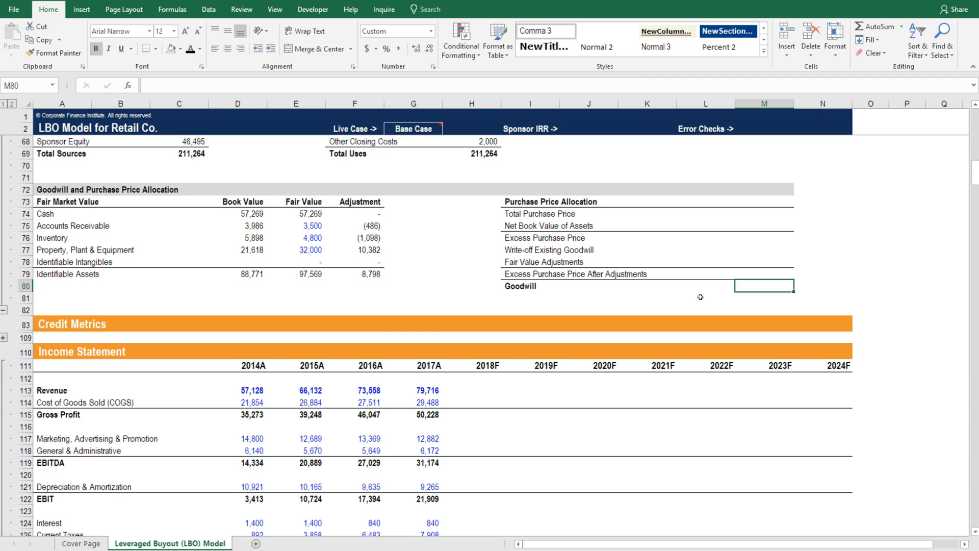
click(763, 214)
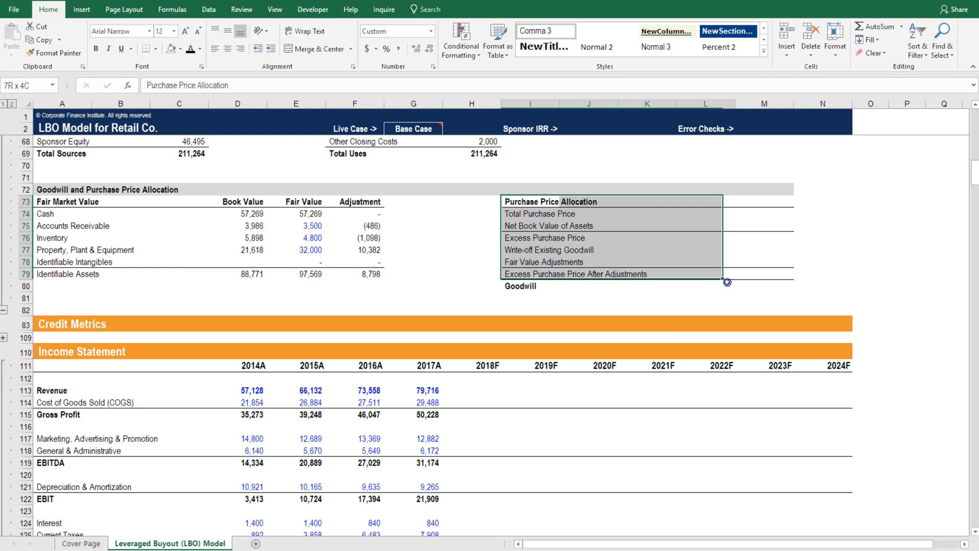
click(764, 225)
text(=)
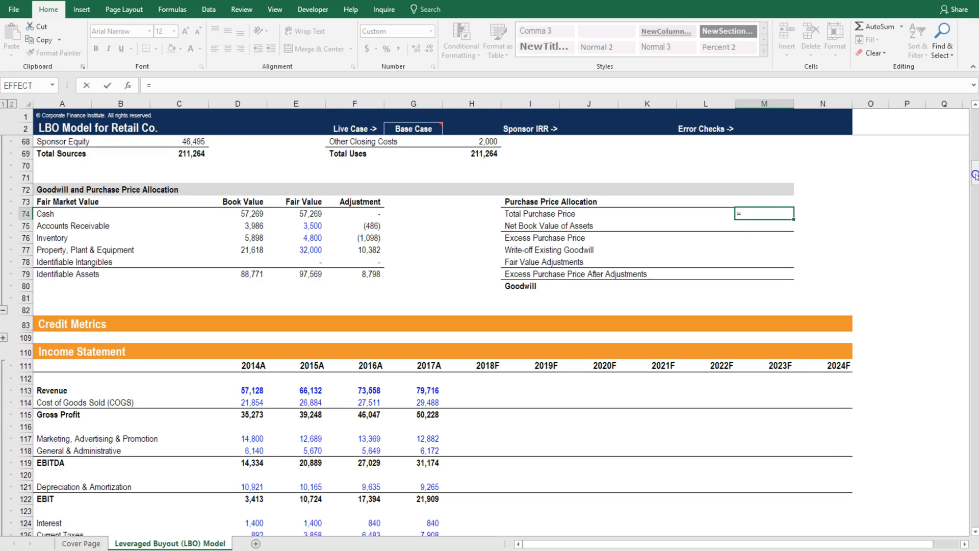
scroll(up, 3)
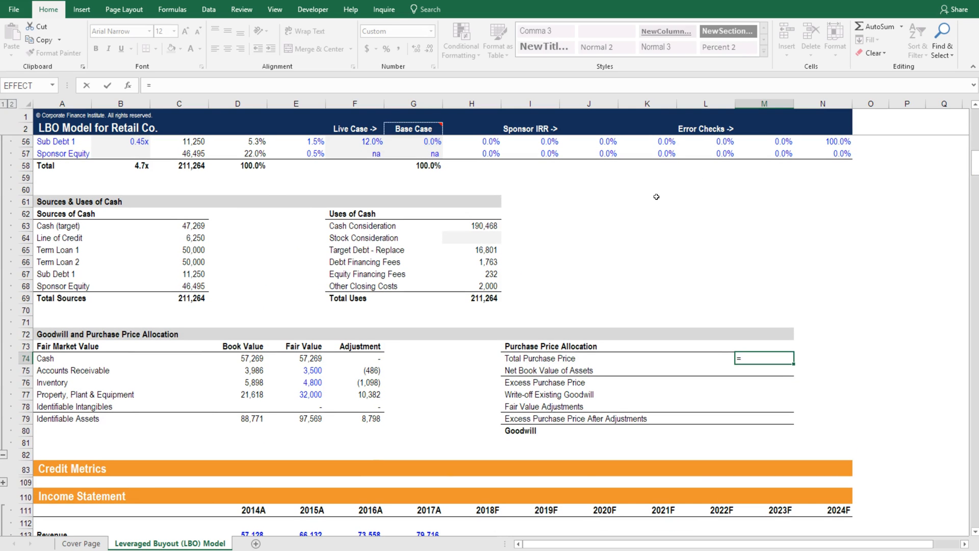
click(472, 225)
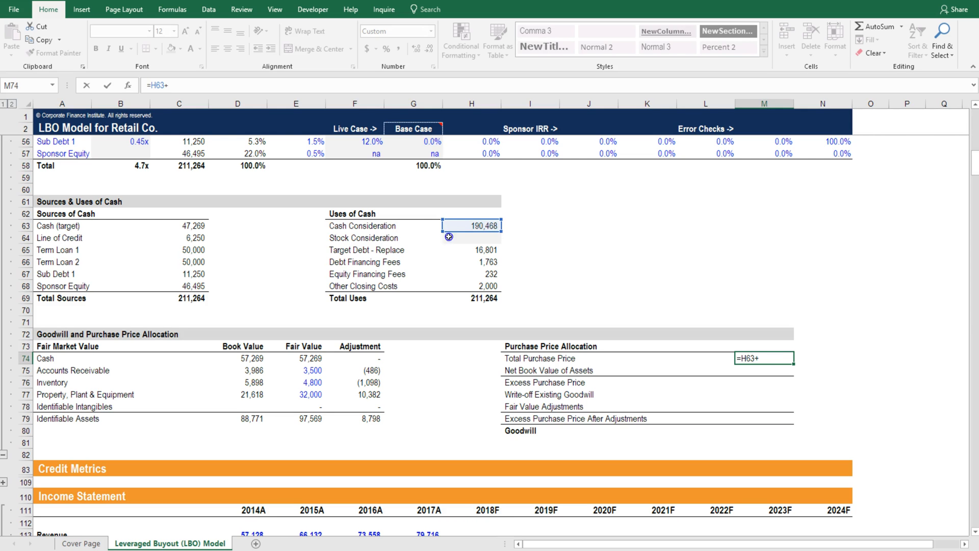
click(472, 238)
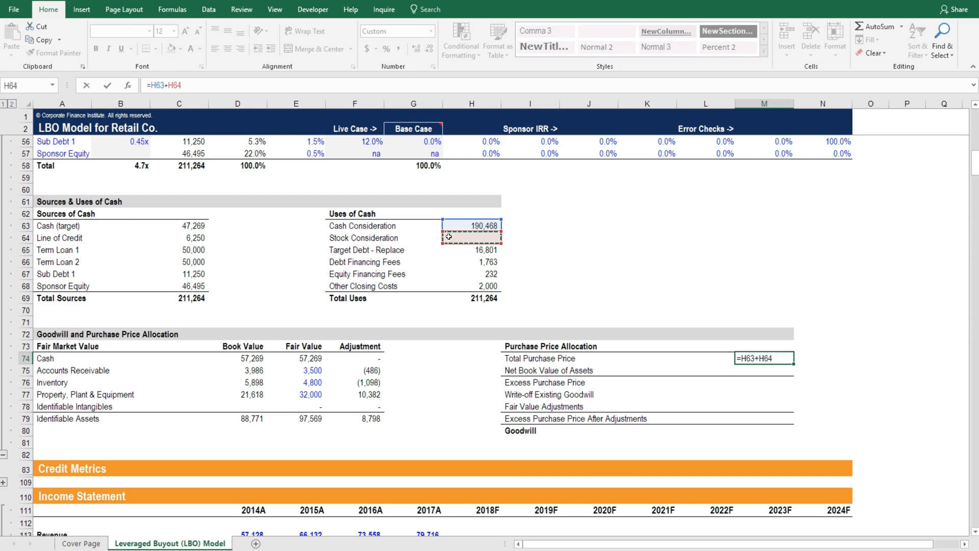
Confirm Total Purchase Price (190,468) and set Net Book Value in M75 to =G139-G146 (69,021)
key(Return)
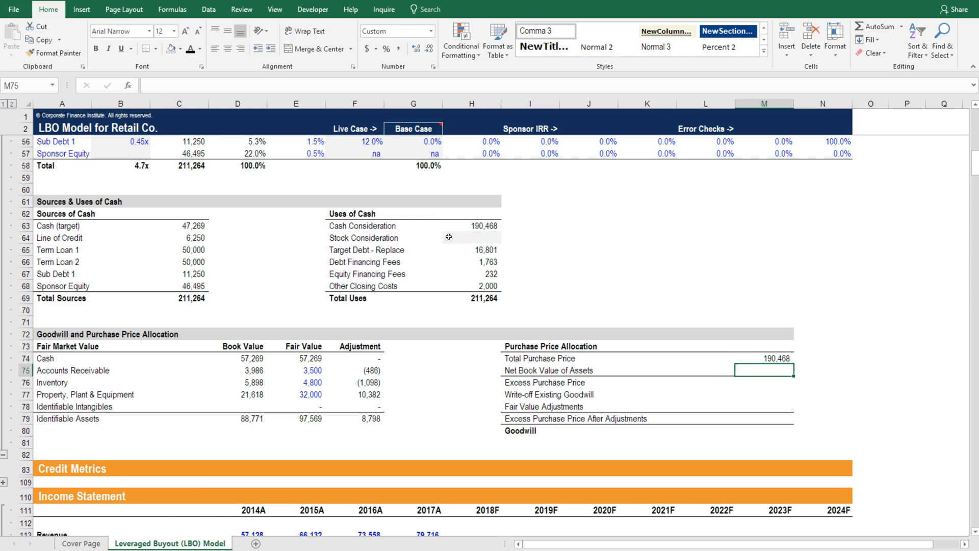
mouse_move(668, 381)
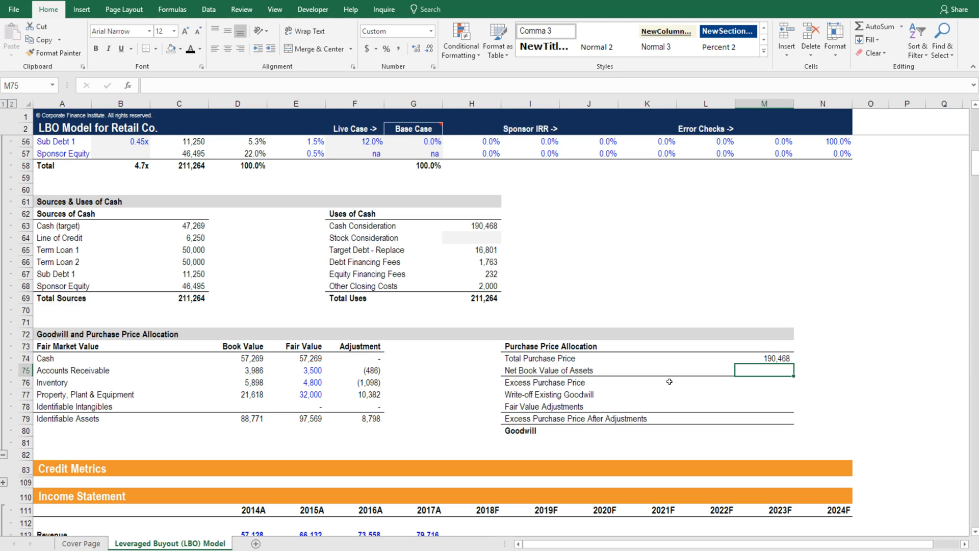
text(=)
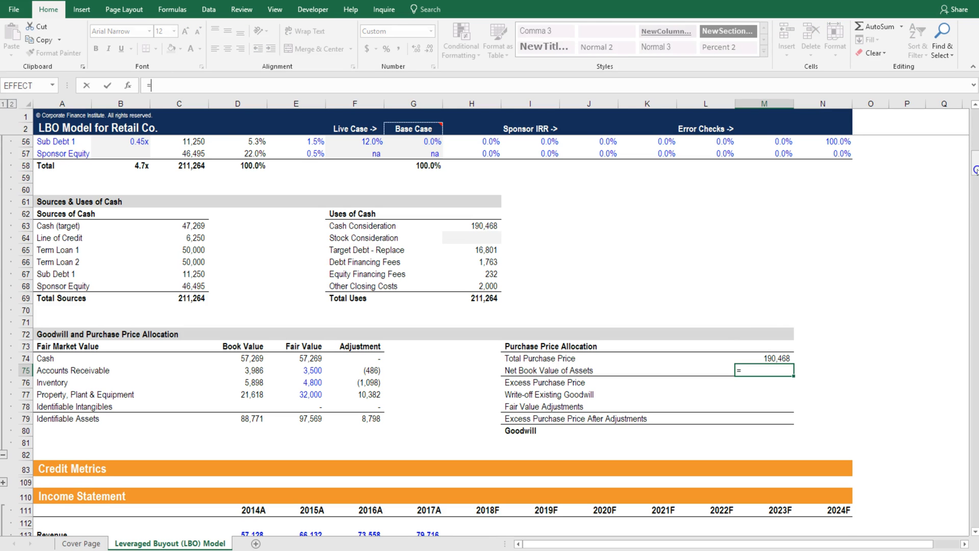
scroll(down, 3)
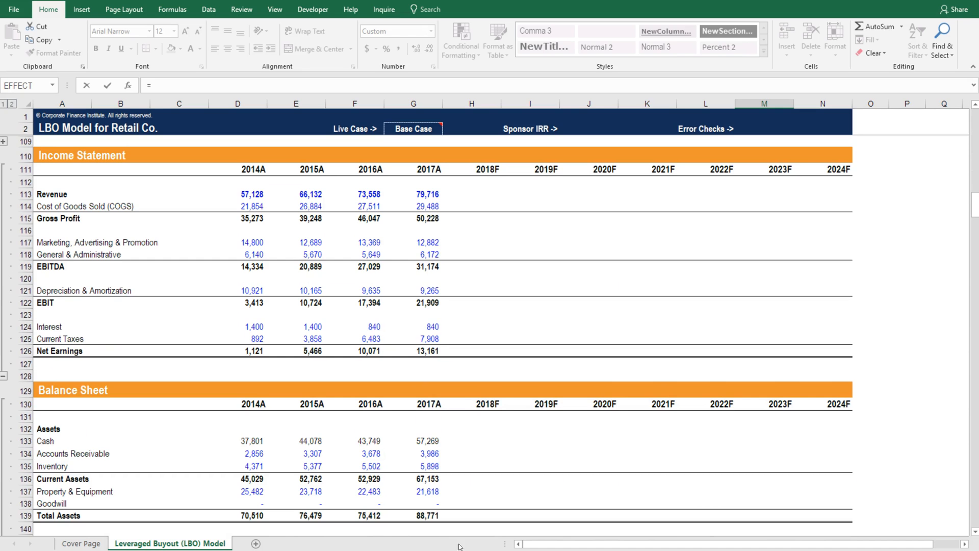
click(413, 514)
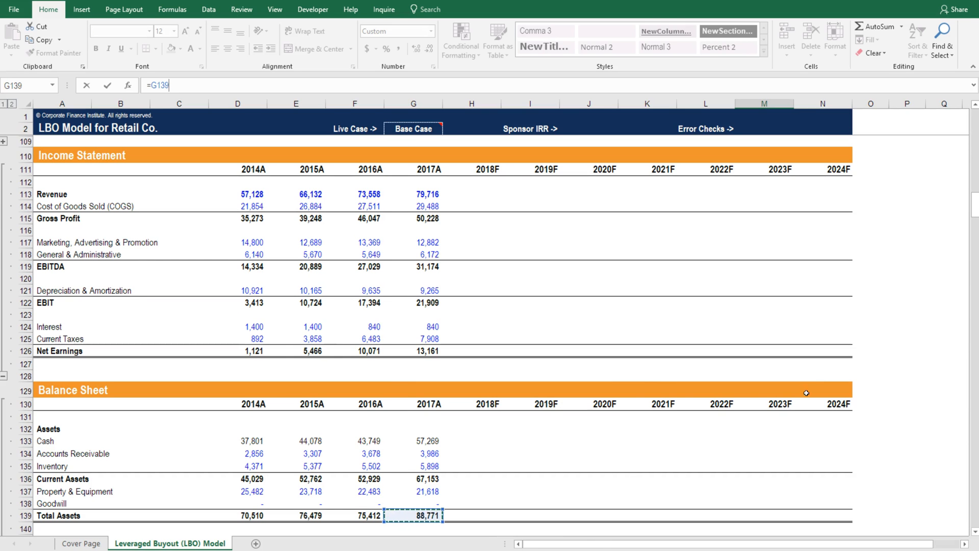
scroll(down, 3)
text(-)
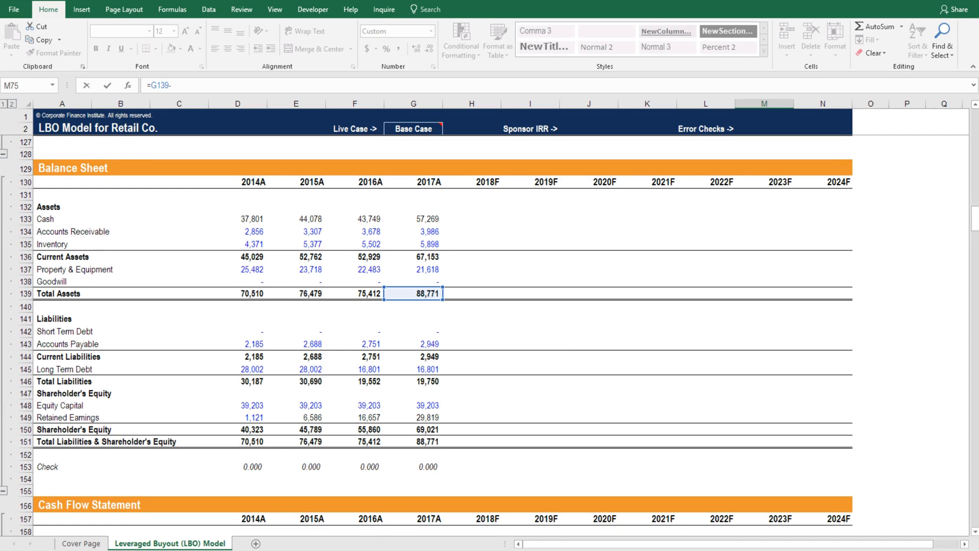
click(428, 381)
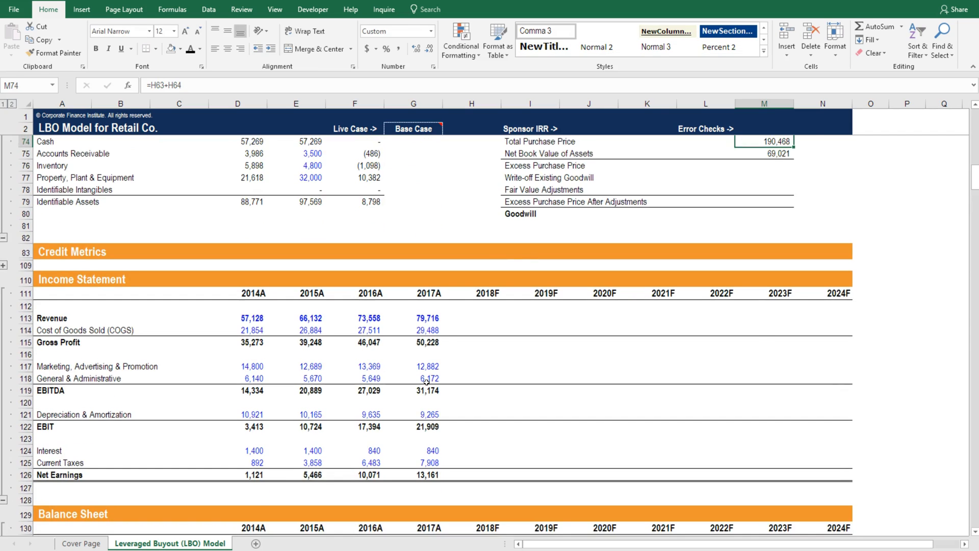
scroll(up, 3)
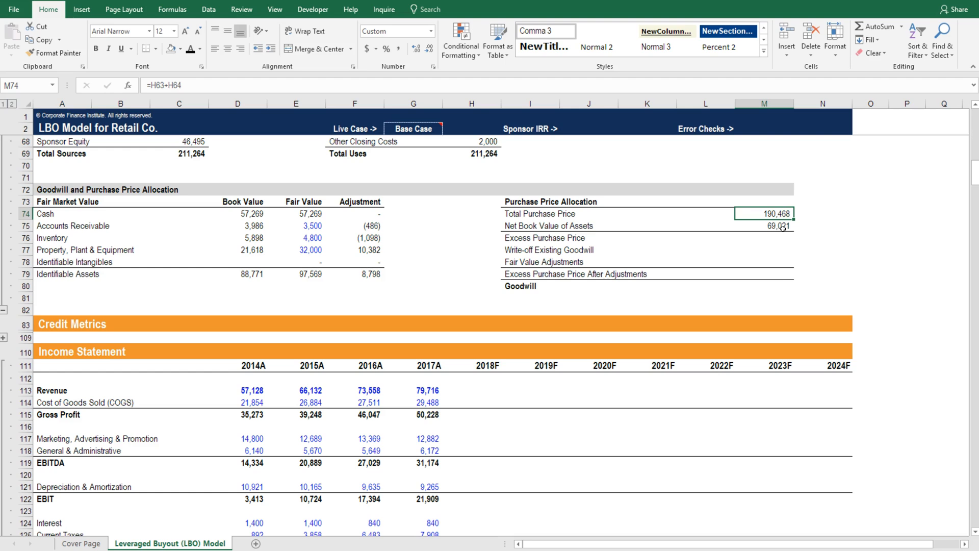
click(763, 226)
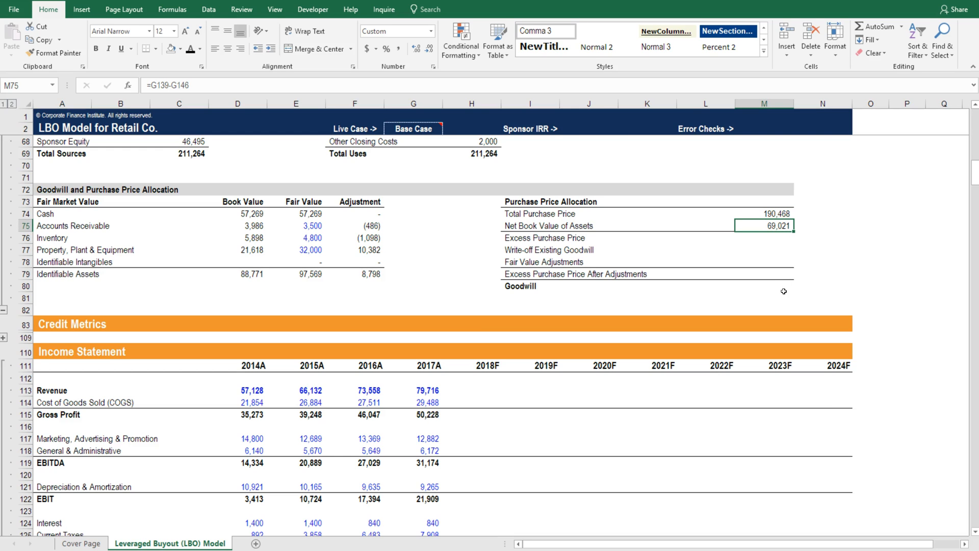
mouse_move(783, 236)
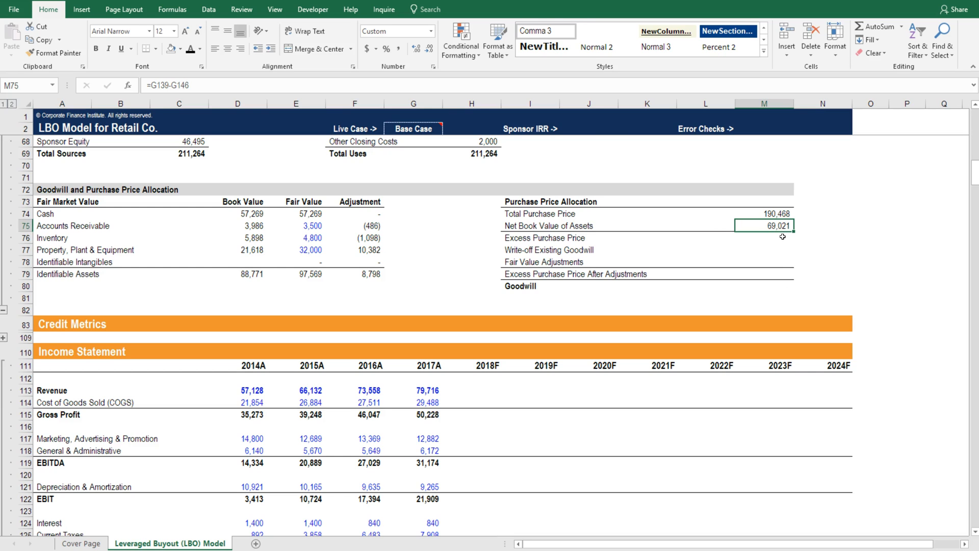
mouse_move(845, 287)
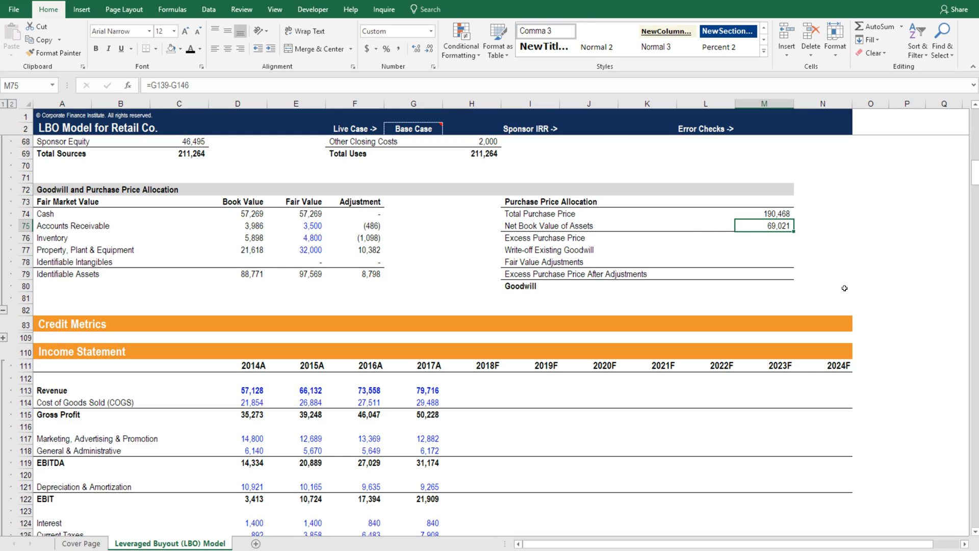
mouse_move(792, 226)
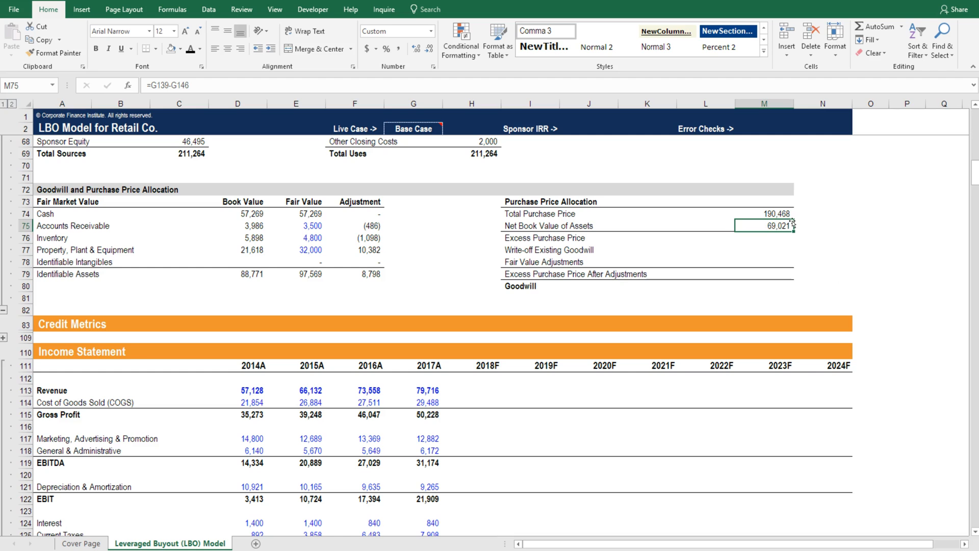
Compute Excess Purchase Price in M76 as M74 minus net book value, giving 121,447
click(763, 213)
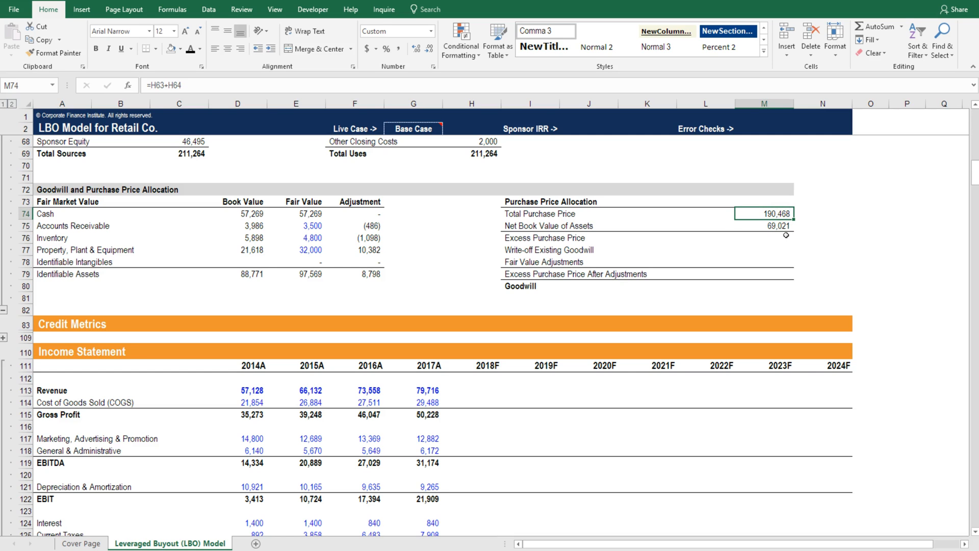
click(763, 237)
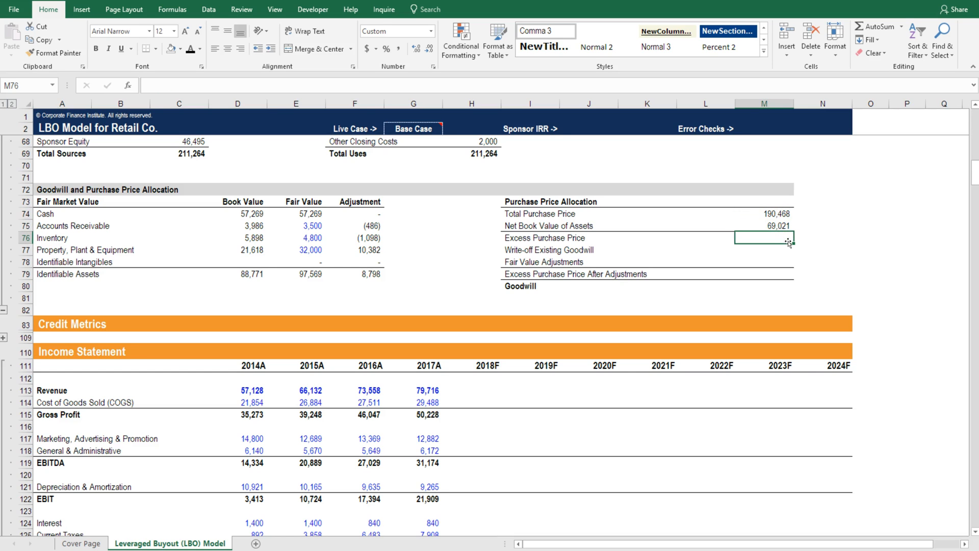
text(=M74-)
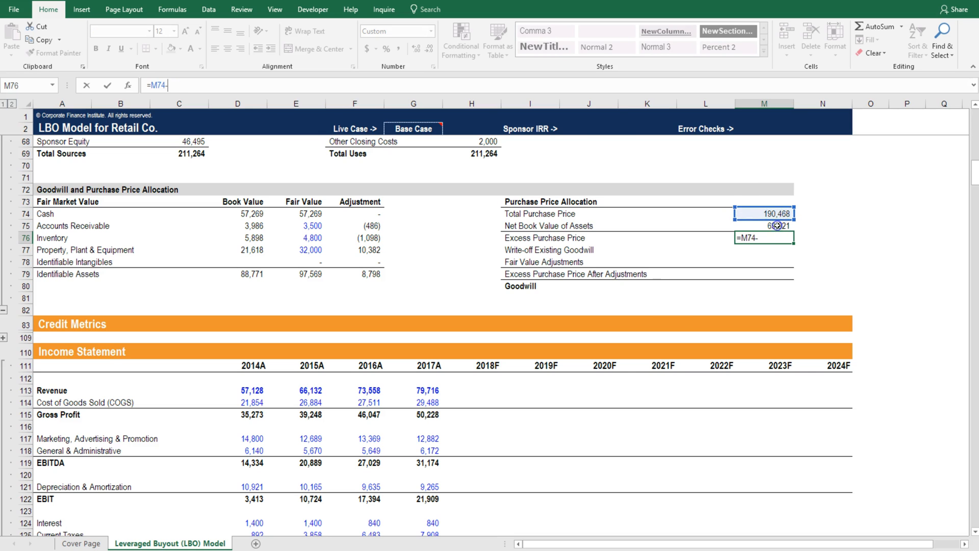
key(Return)
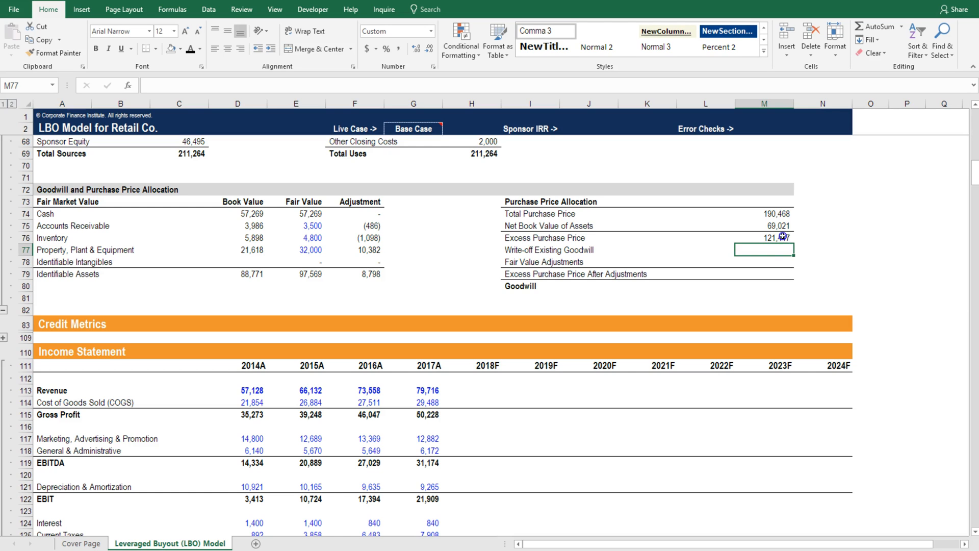
click(763, 238)
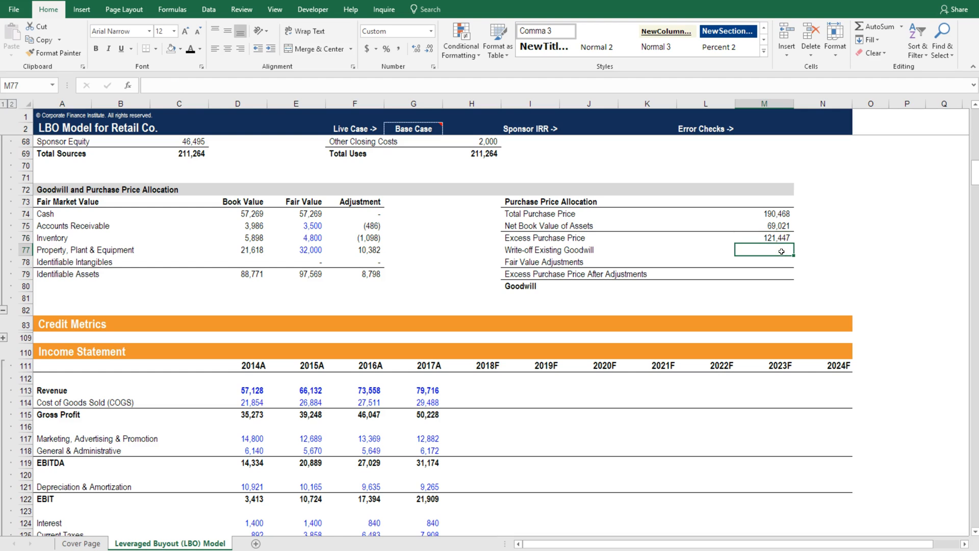
Enter 0 for Write-off Existing Goodwill and link Fair Value Adjustments to F79 (8,798)
text(0)
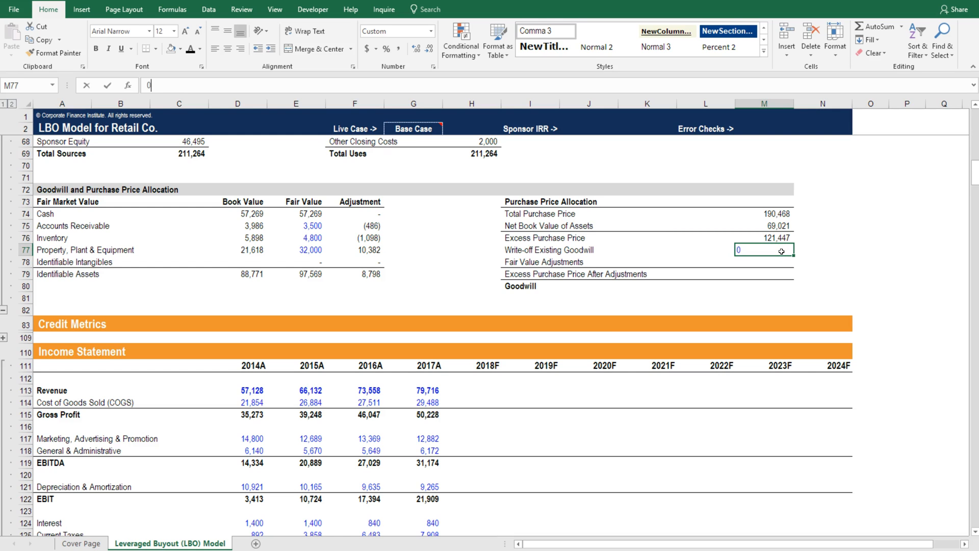
key(Return)
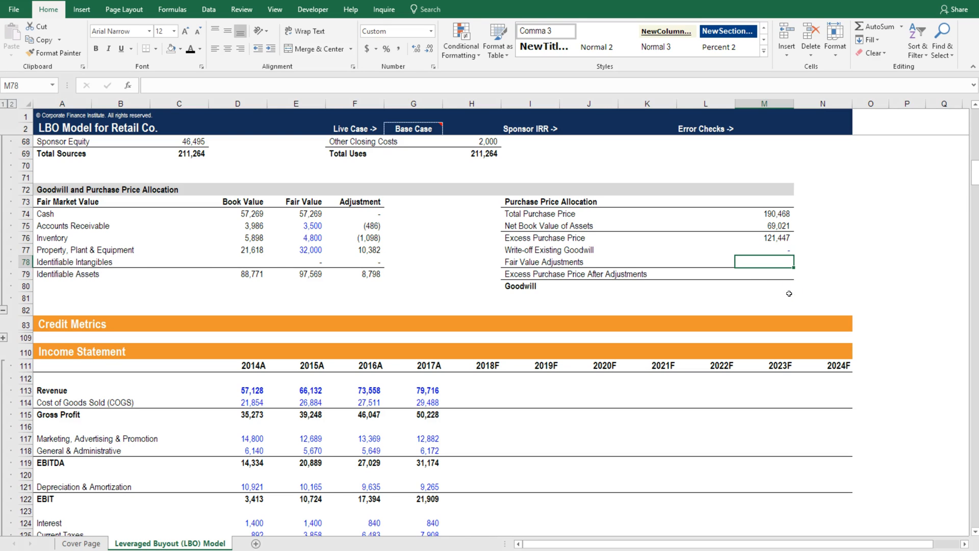
text(=)
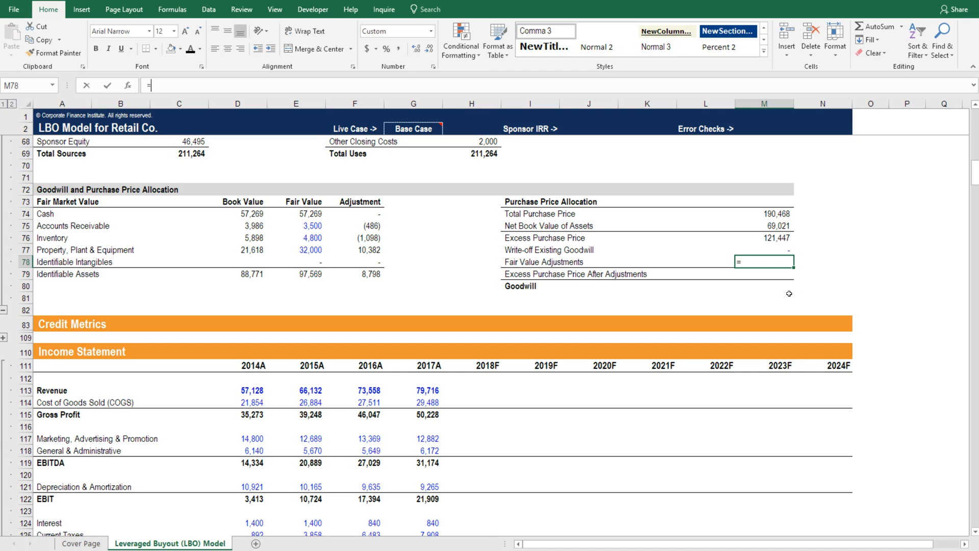
click(354, 273)
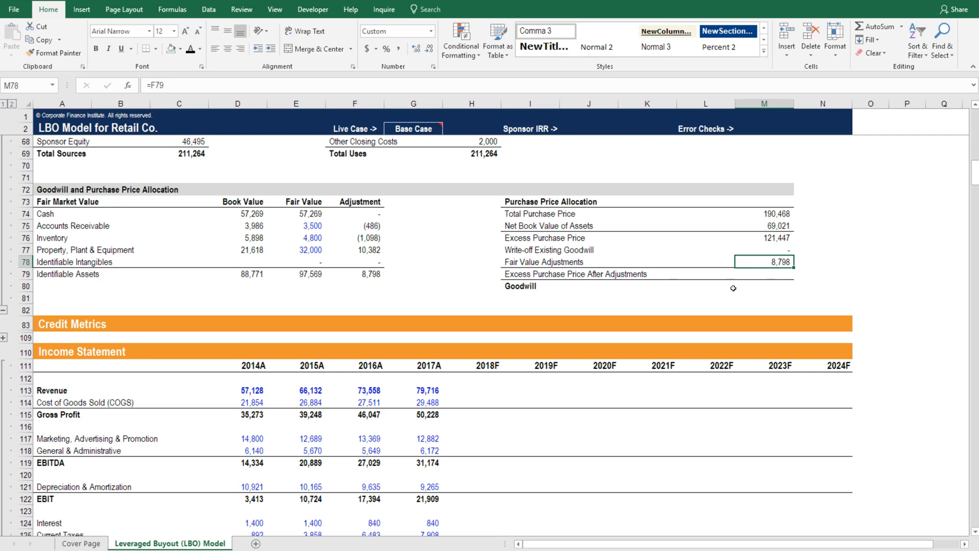
mouse_move(780, 275)
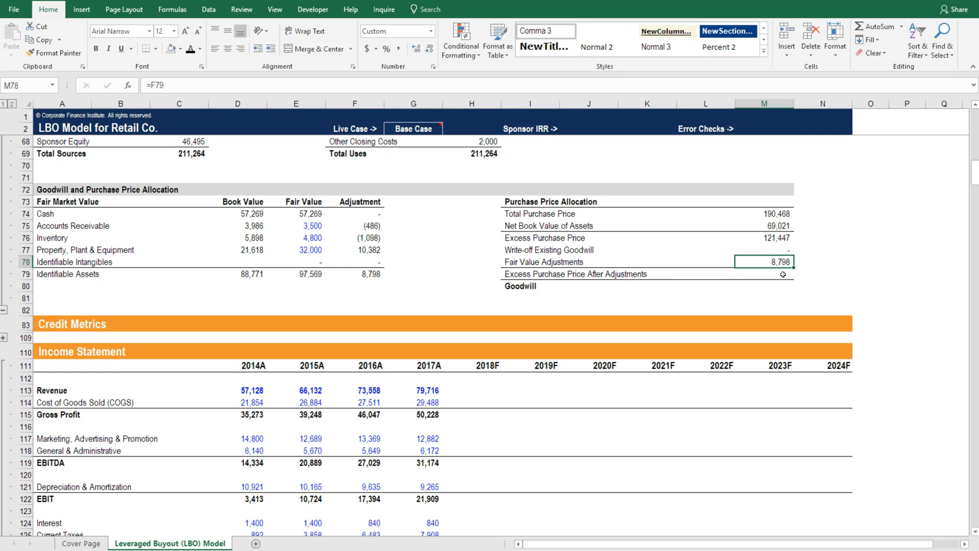
Set M79 to =M76-M77-M78 and Goodwill in M80 to =M79, both 112,649
click(764, 274)
text(=M76)
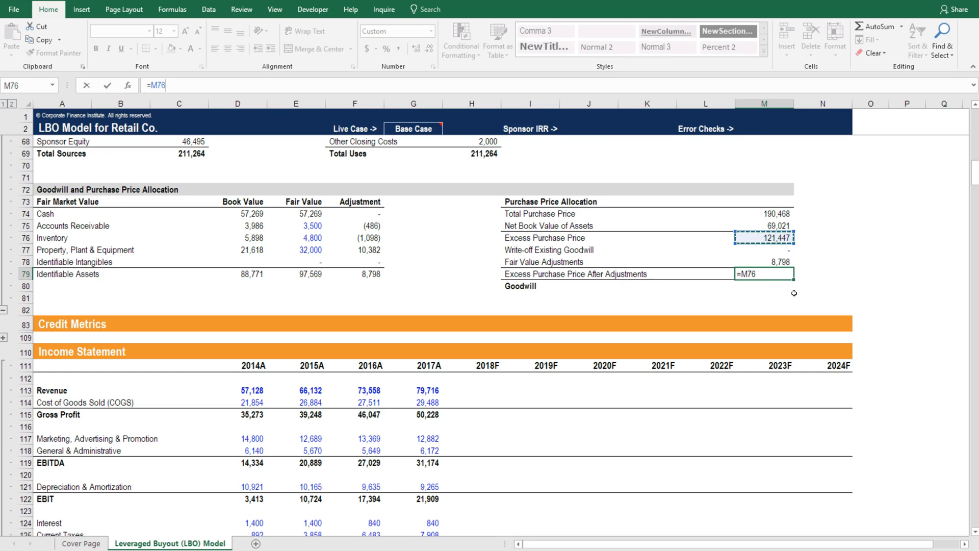
mouse_move(810, 263)
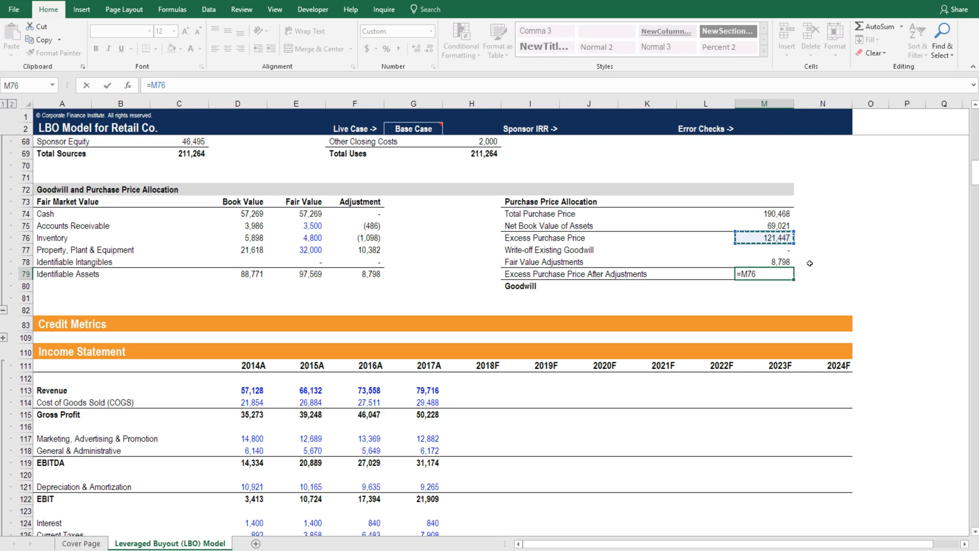
click(763, 250)
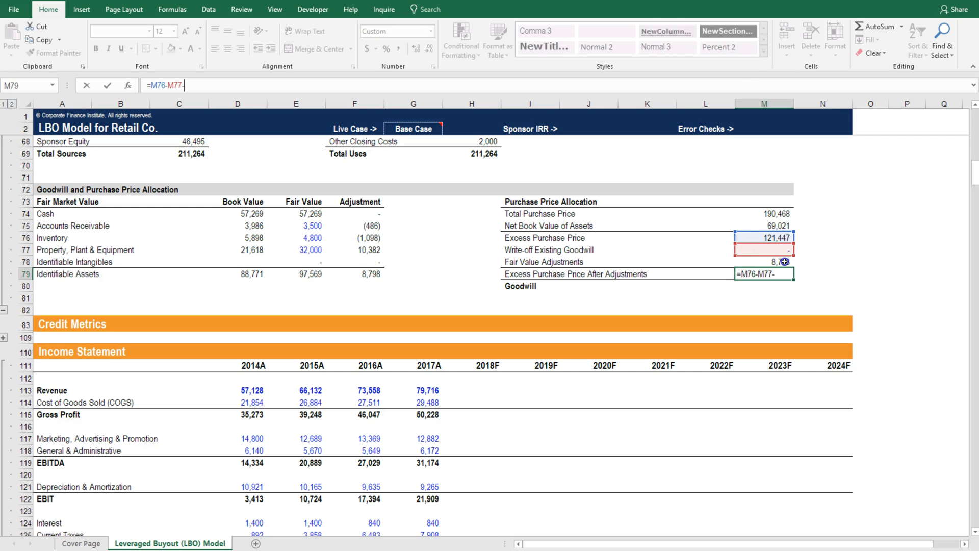
click(763, 262)
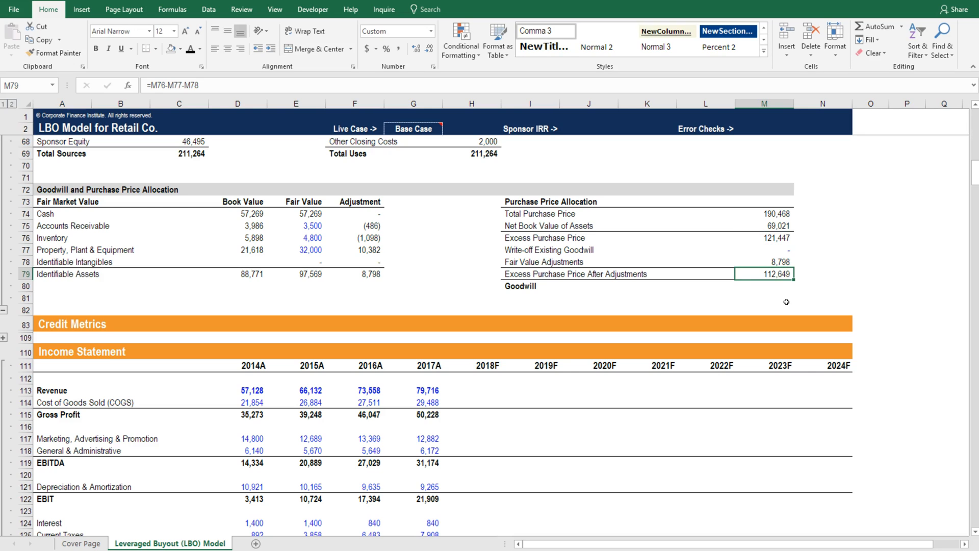
click(762, 286)
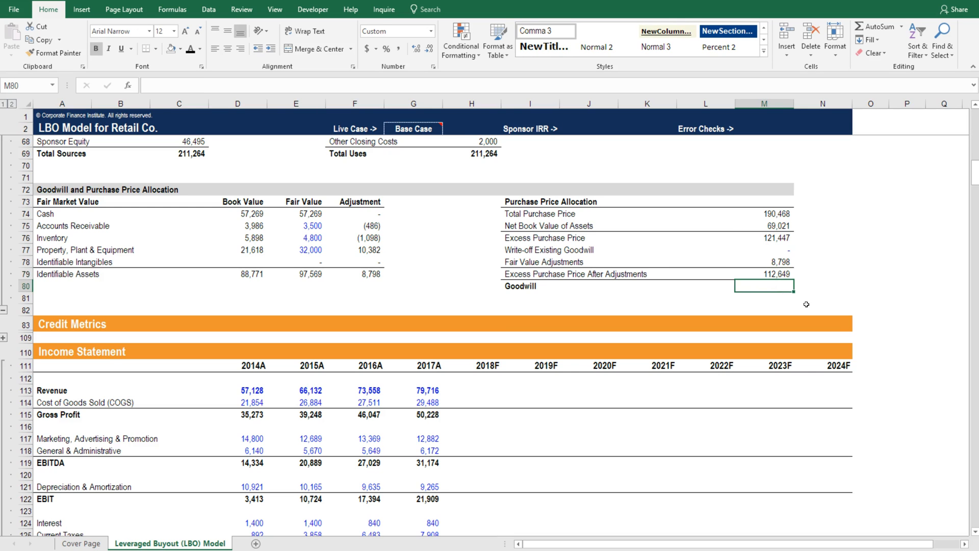
text(=M79)
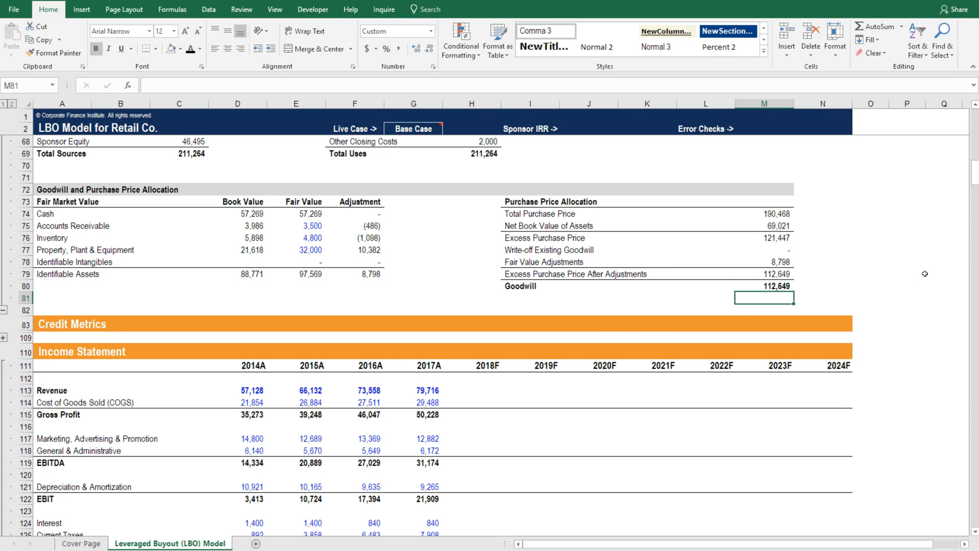
Link Retail Co. Debt in D20 to =G142+G145, 2017 short plus long term debt (16,801)
scroll(up, 3)
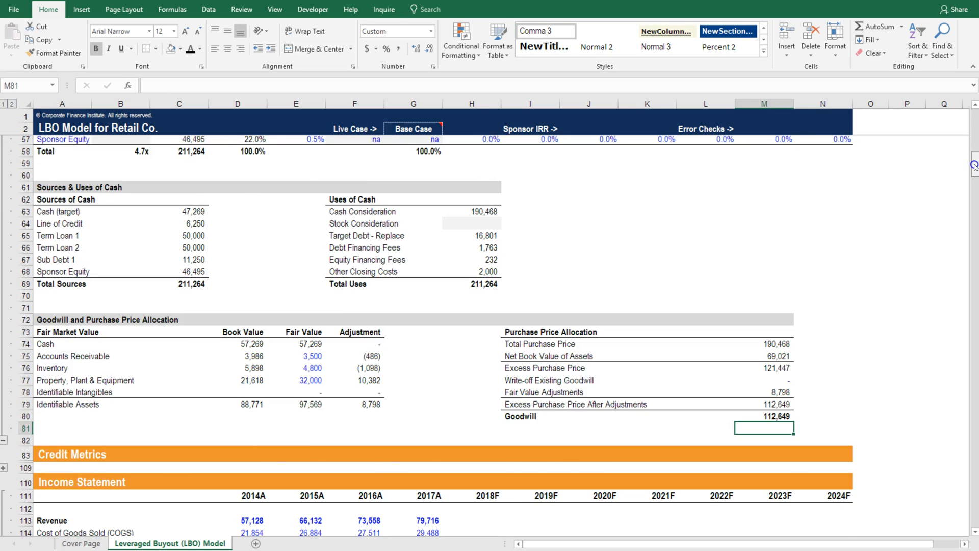
scroll(up, 3)
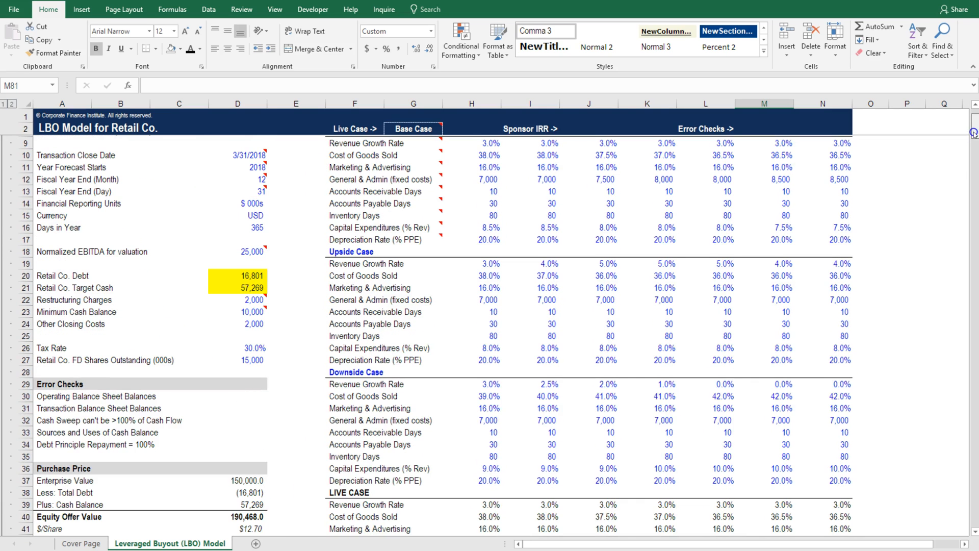
click(238, 274)
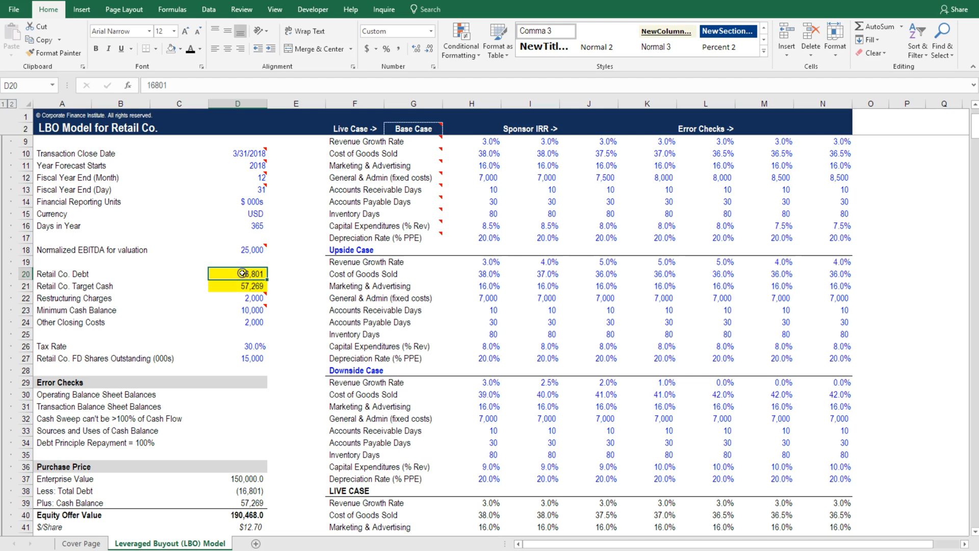
mouse_move(256, 345)
text(=)
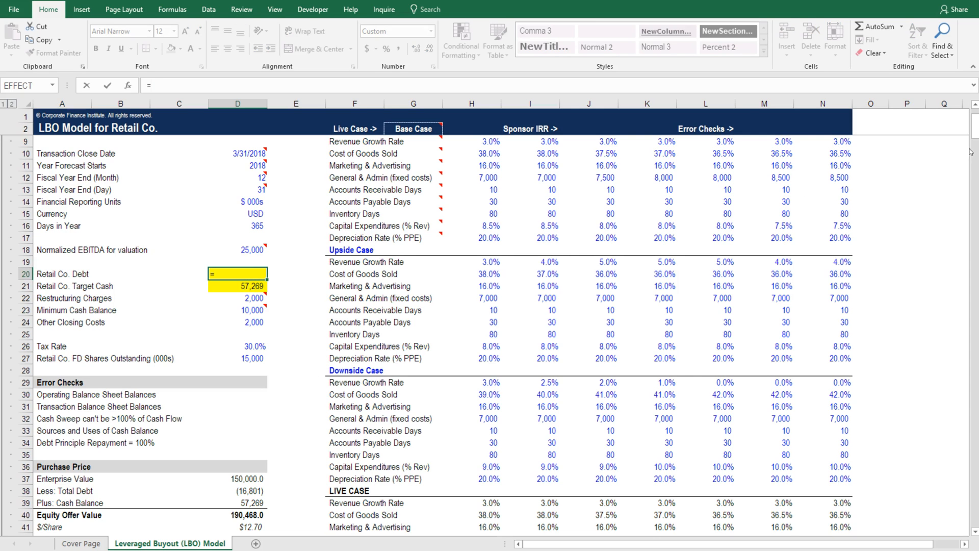
scroll(down, 3)
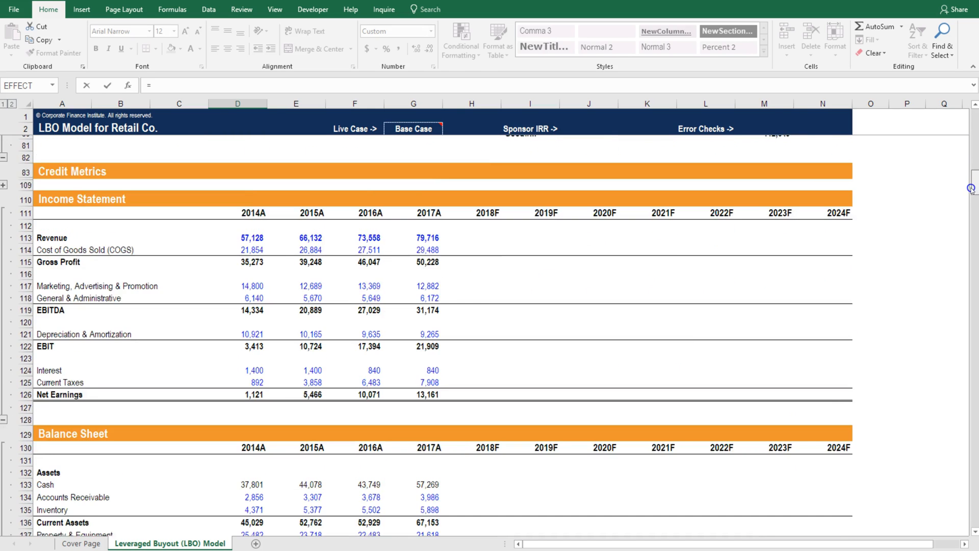
scroll(down, 3)
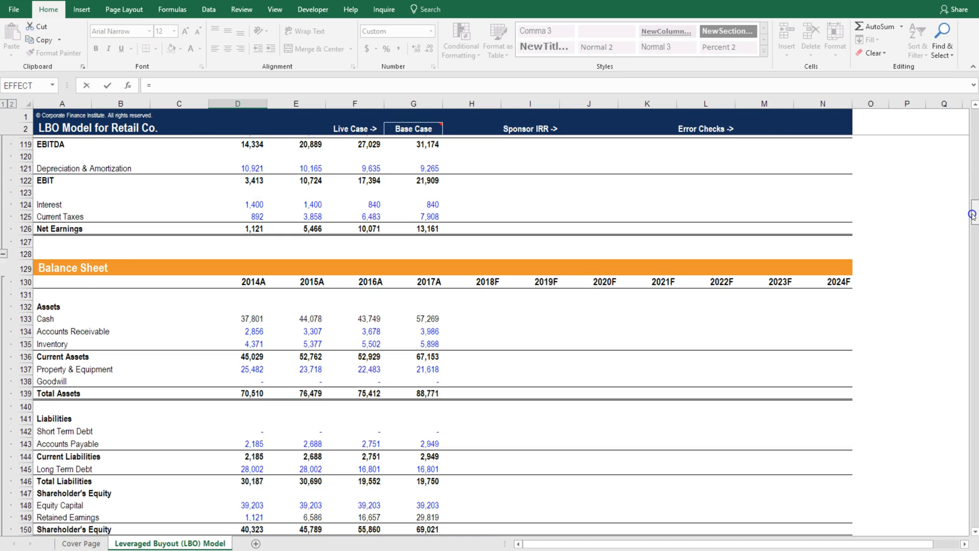
scroll(down, 3)
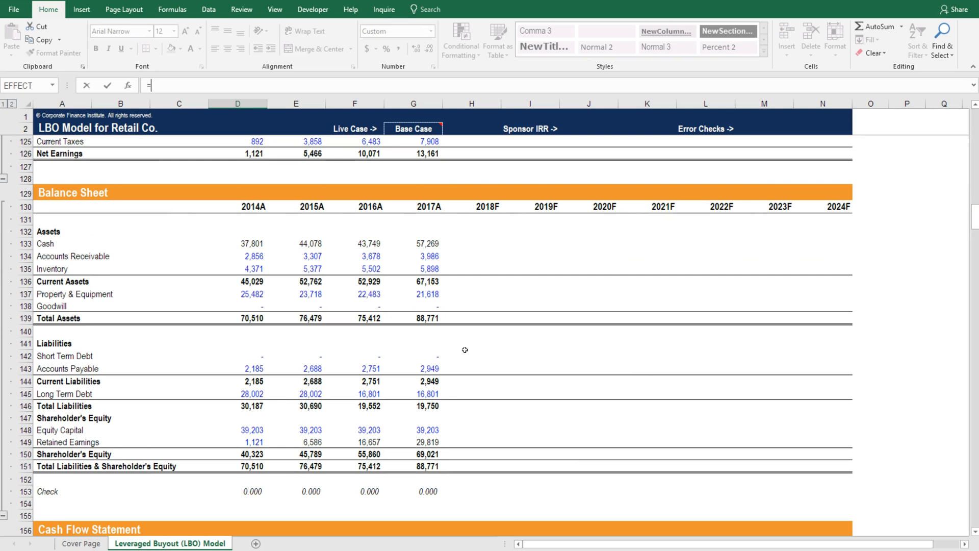
click(412, 356)
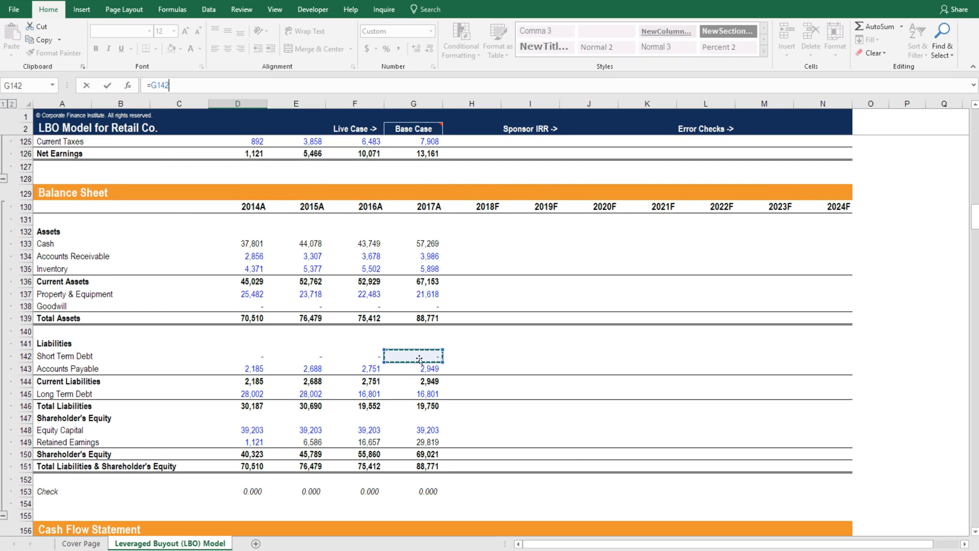
click(429, 395)
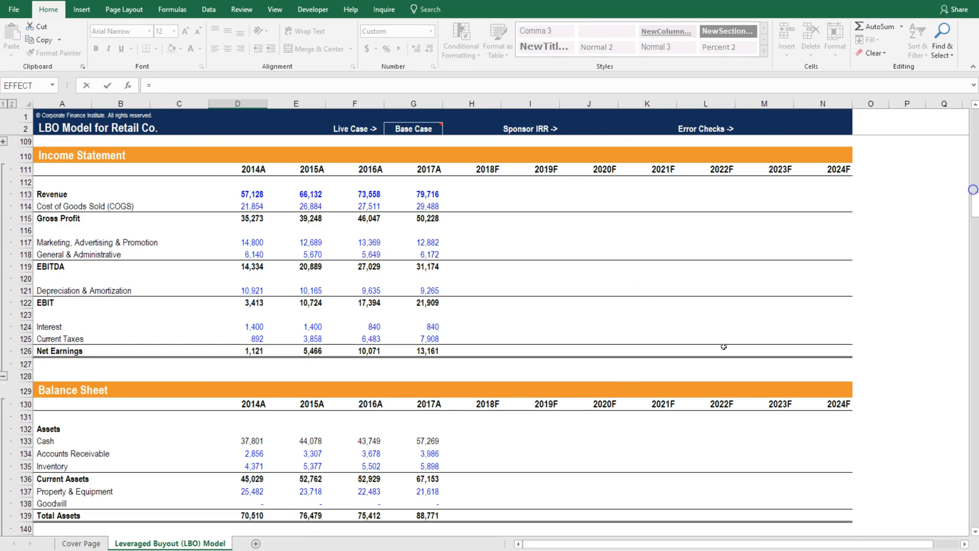
click(428, 441)
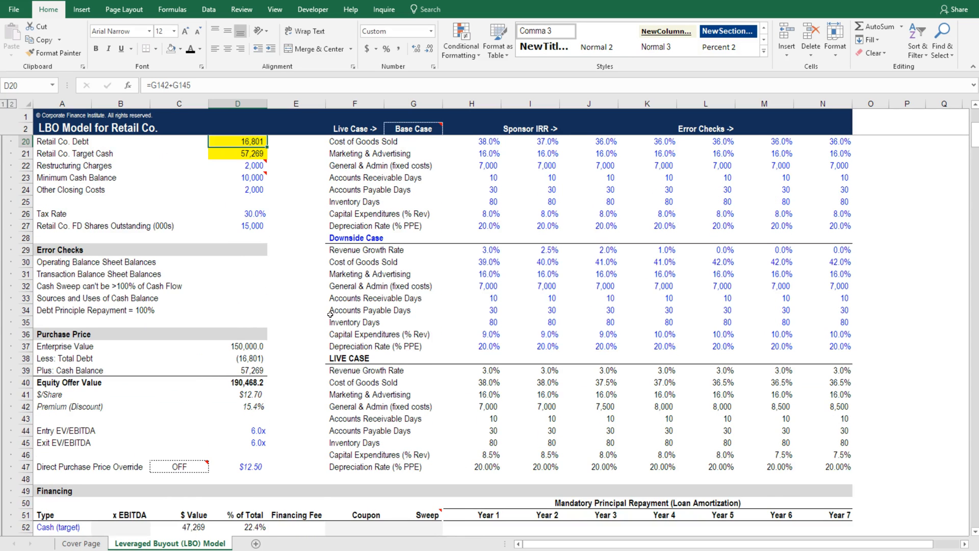
Apply No Fill to the Retail Co. Debt and Target Cash cells (D20:D21)
scroll(up, 3)
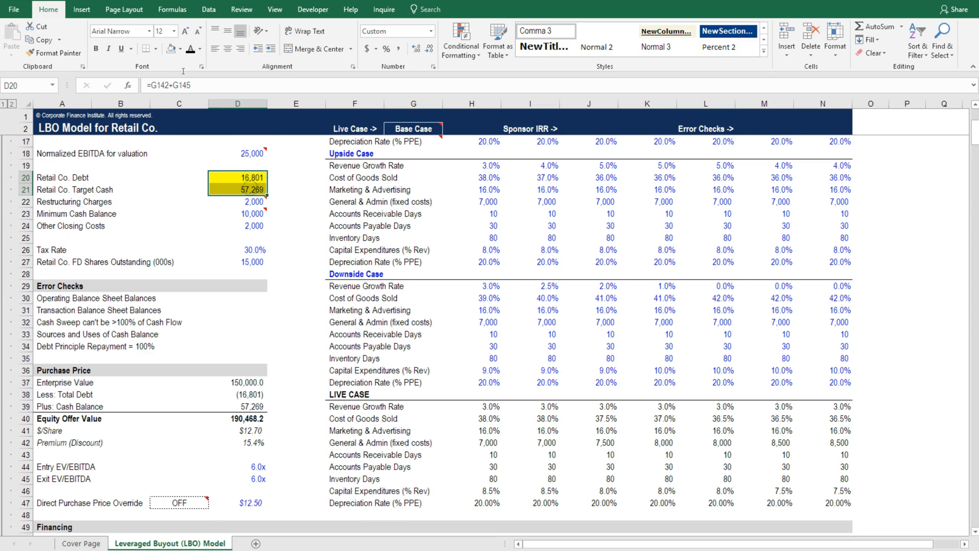
click(179, 201)
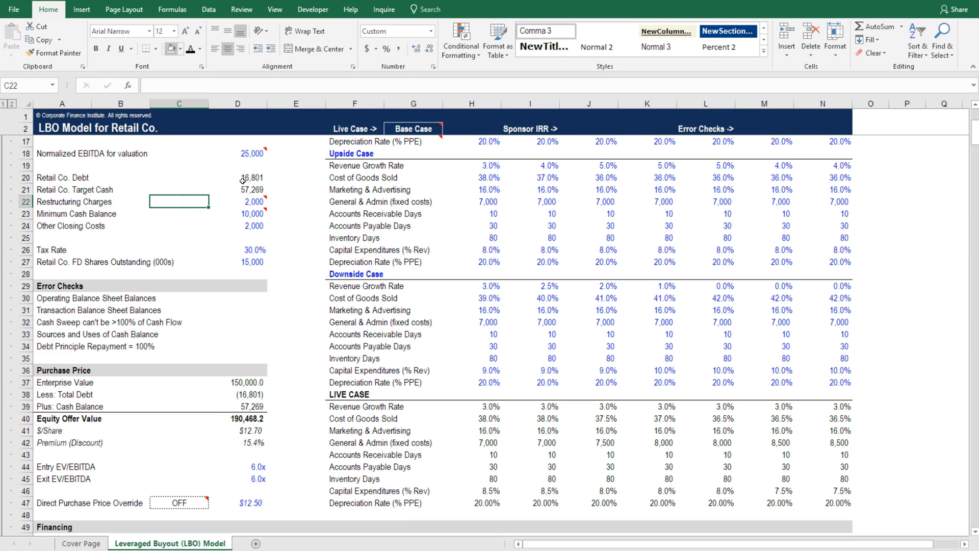
scroll(up, 3)
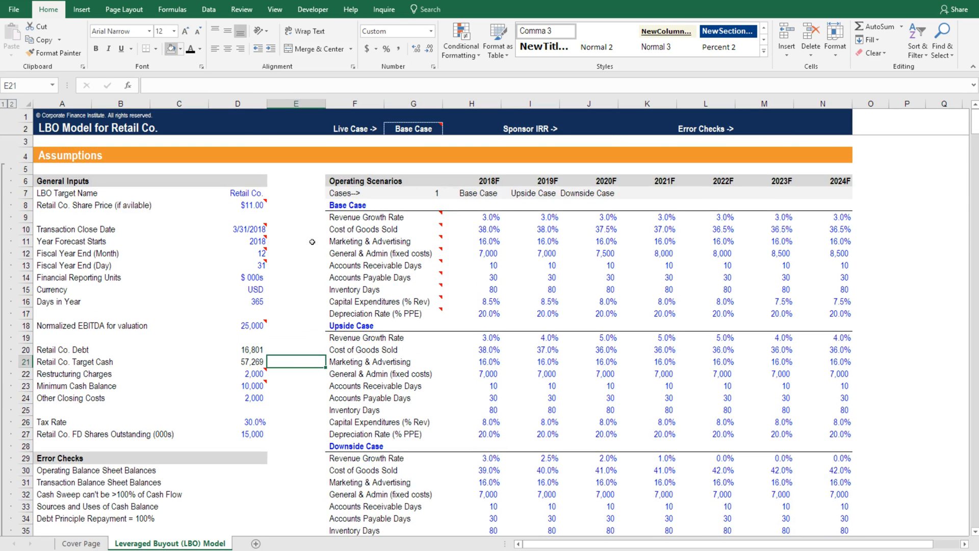
scroll(down, 3)
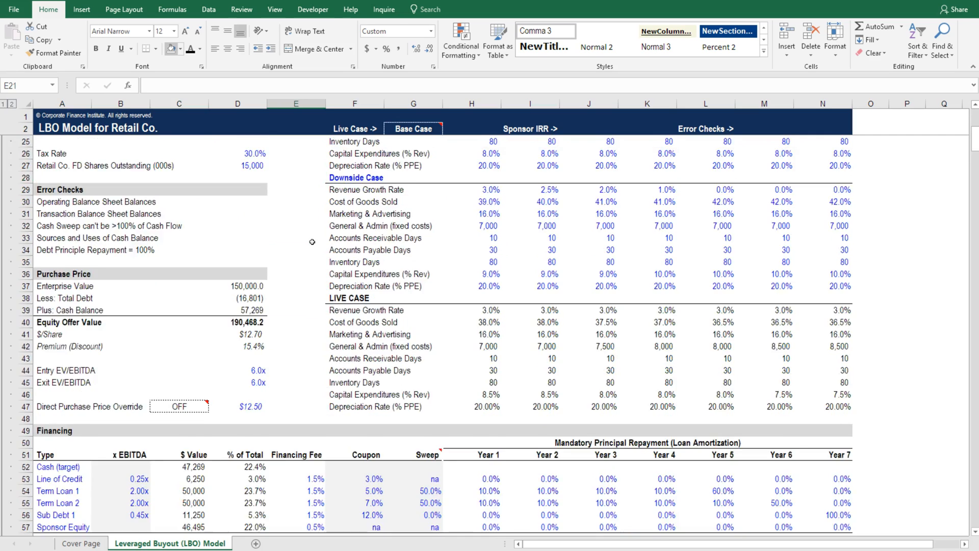
scroll(down, 3)
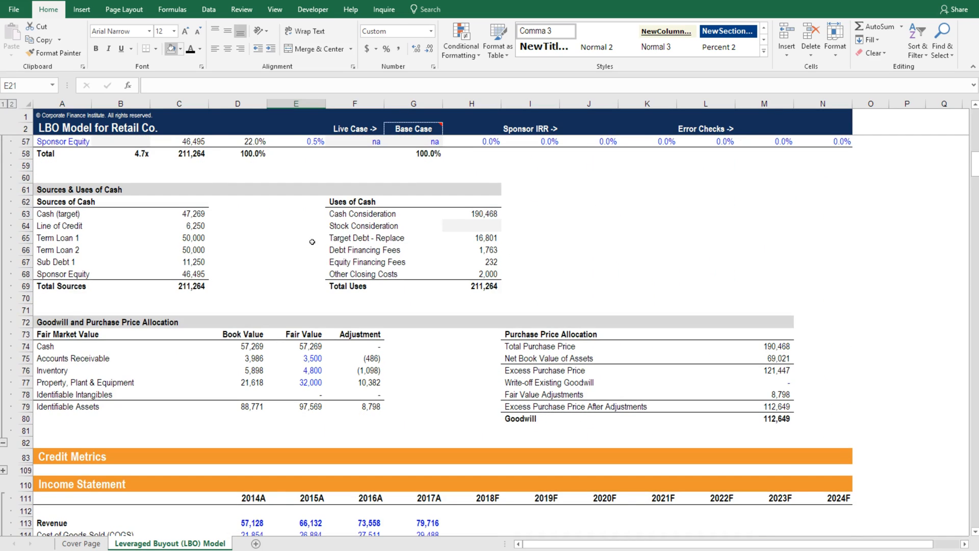